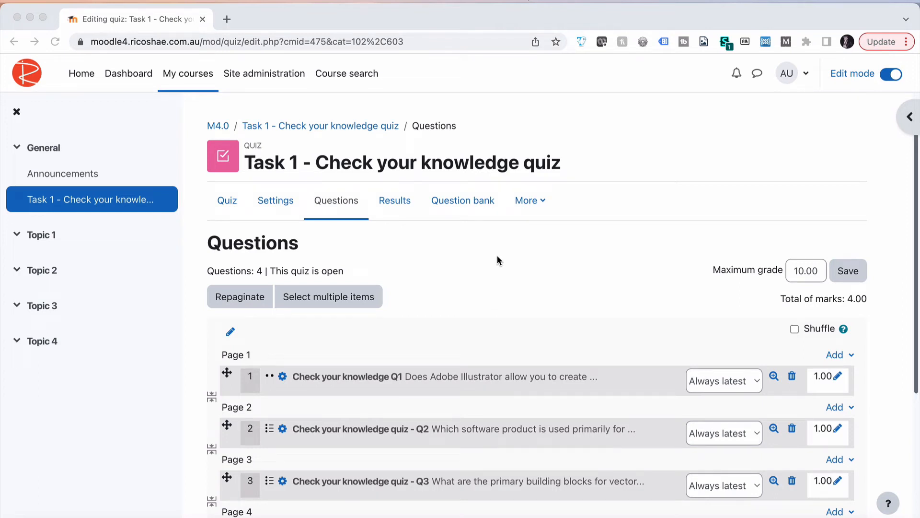
# Start a new 'Select missing words' question for the Check your knowledge quiz
pyautogui.scroll(-3)
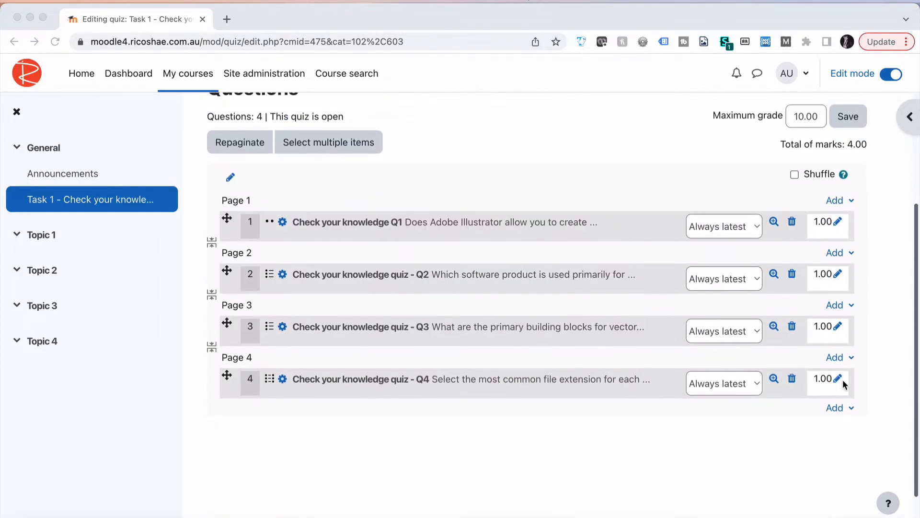
pyautogui.click(839, 407)
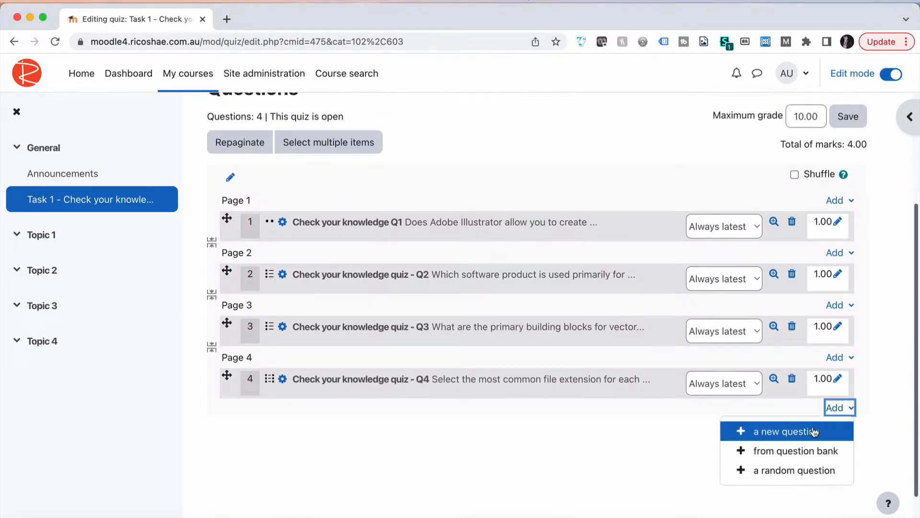
pyautogui.click(786, 432)
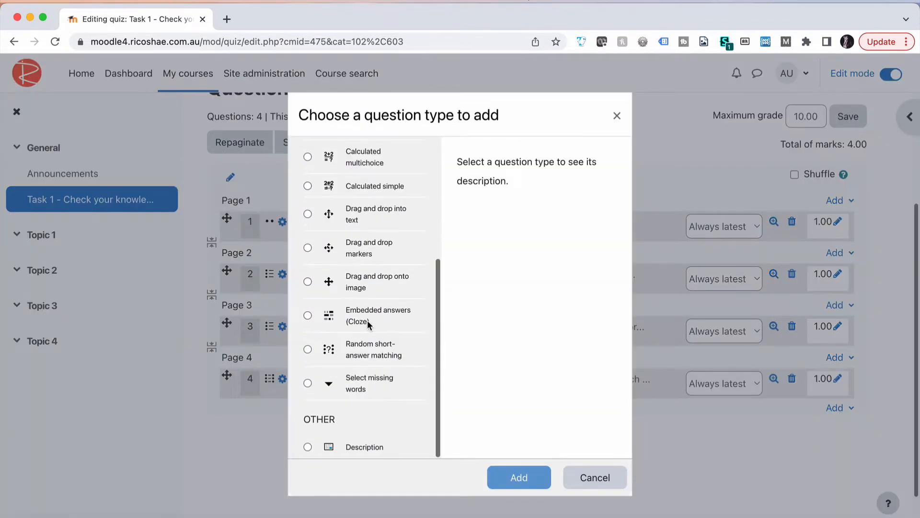
pyautogui.moveTo(308, 391)
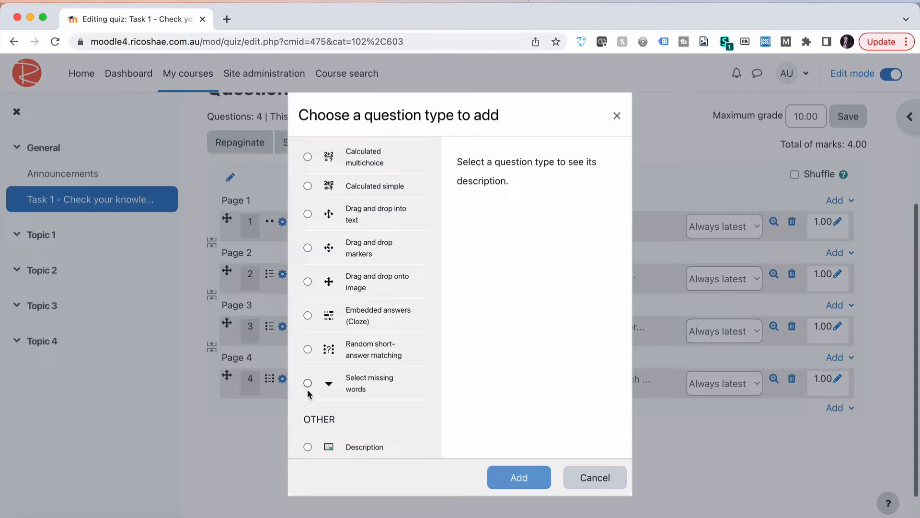
pyautogui.click(308, 382)
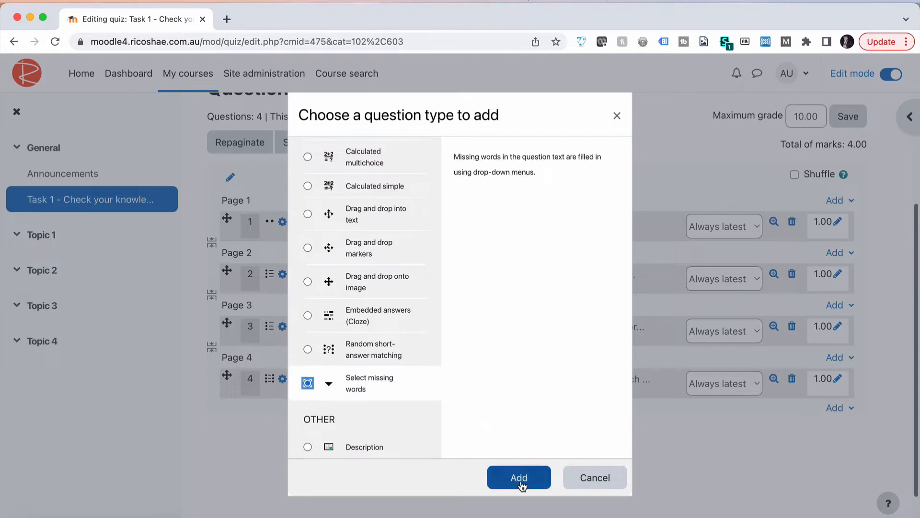
pyautogui.click(519, 478)
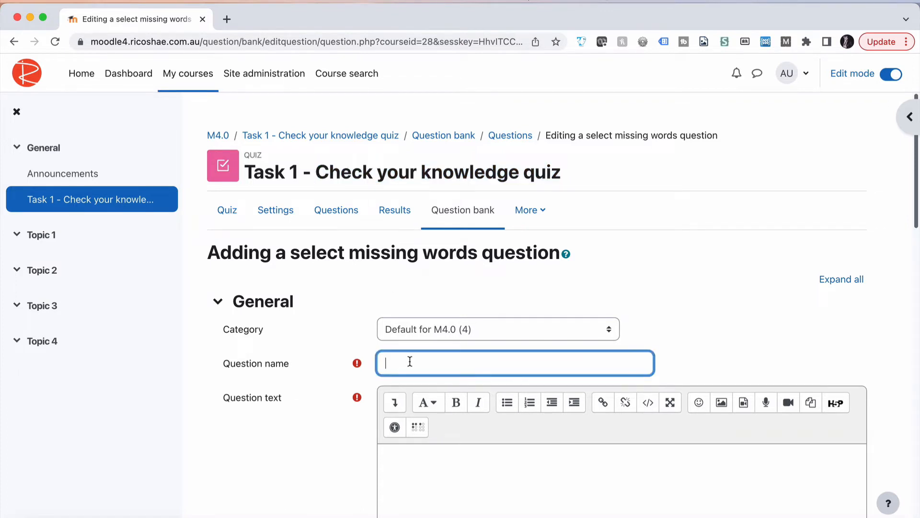
# Enter 'Check your knowledge quiz - Q5' as the question name
pyautogui.write('Check your knowledge quiz -')
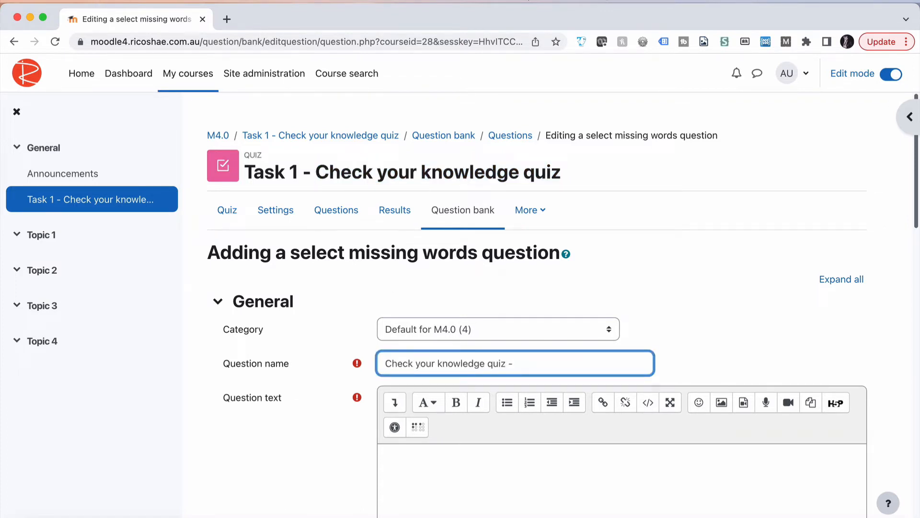
pyautogui.write('Q5')
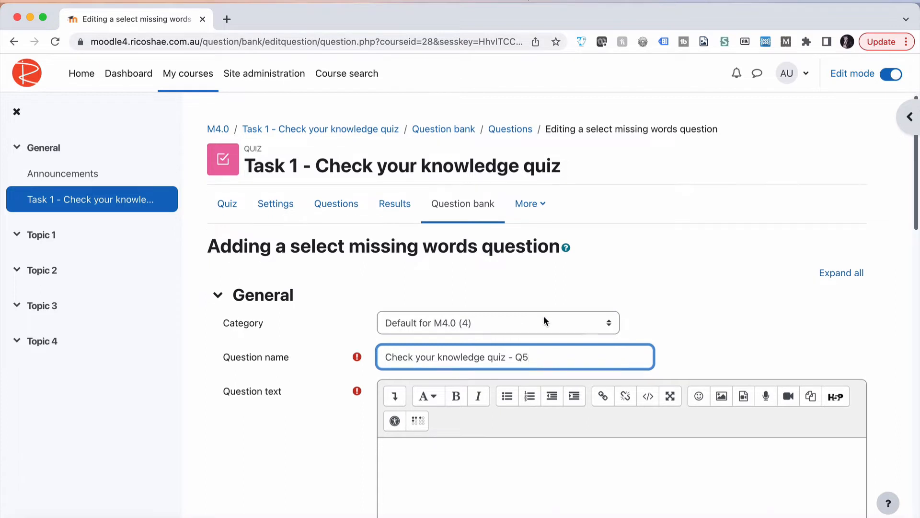
pyautogui.scroll(-3)
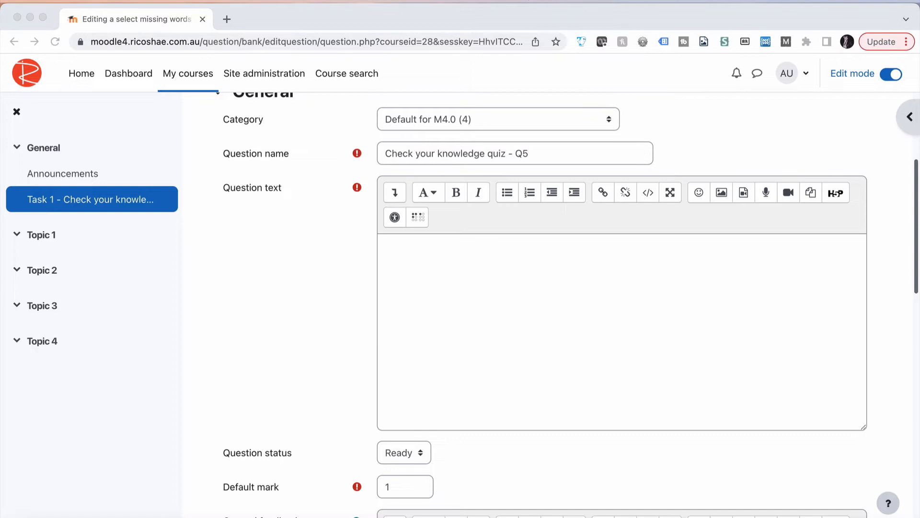
# Enter three illustrator sentences with bracketed word options, editing one option to 'overall design focused'
pyautogui.click(515, 153)
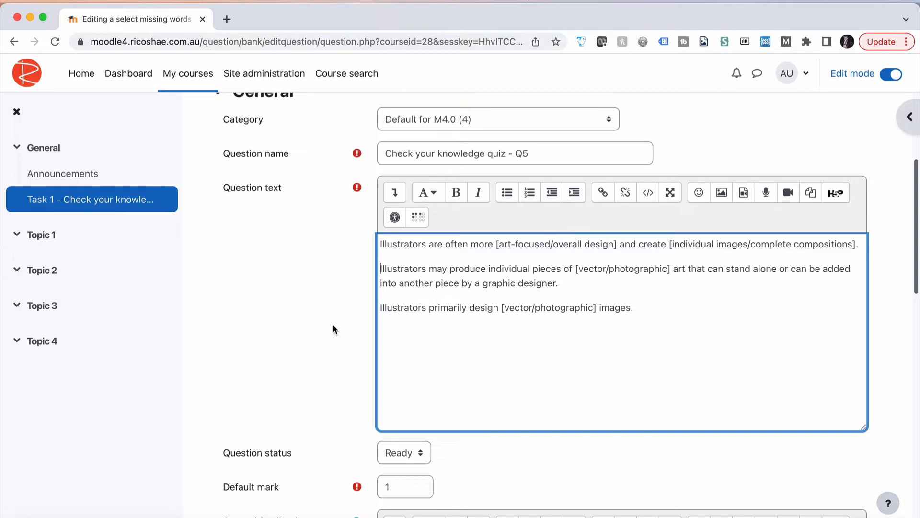
pyautogui.scroll(-3)
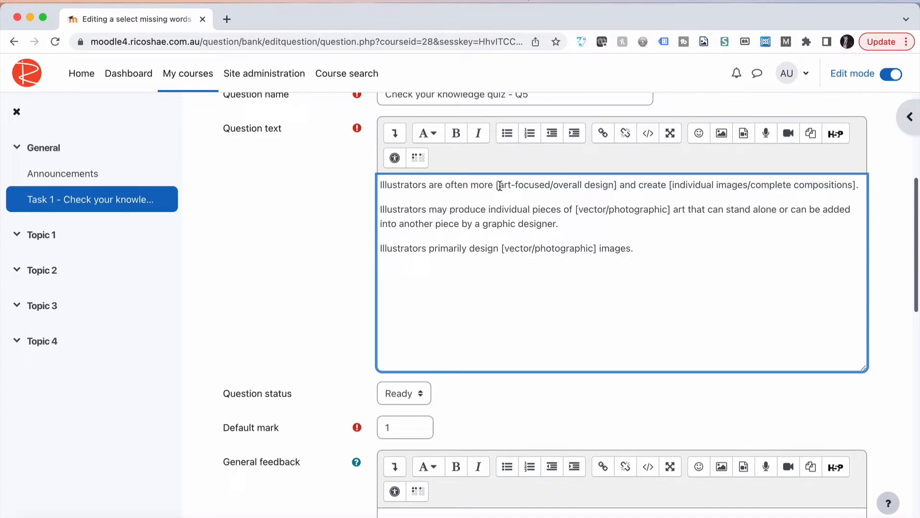
pyautogui.doubleClick(521, 184)
pyautogui.write(' focused')
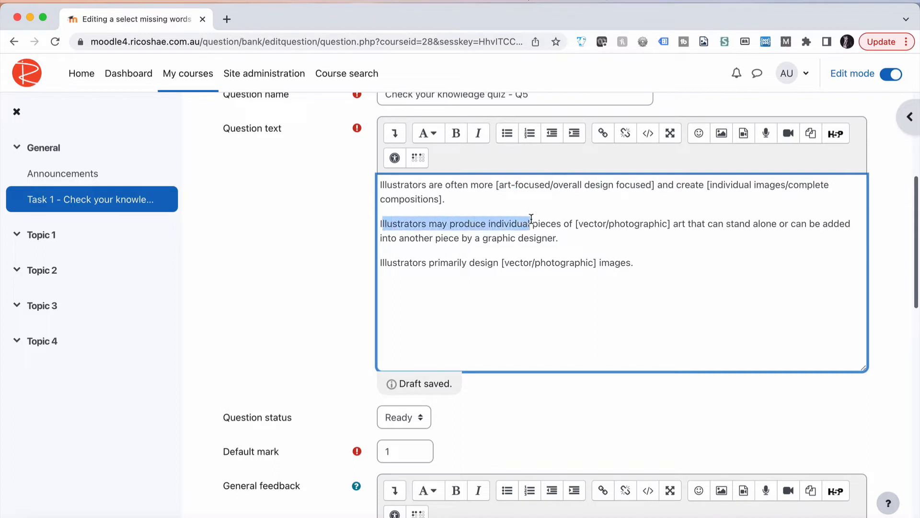
pyautogui.doubleClick(586, 224)
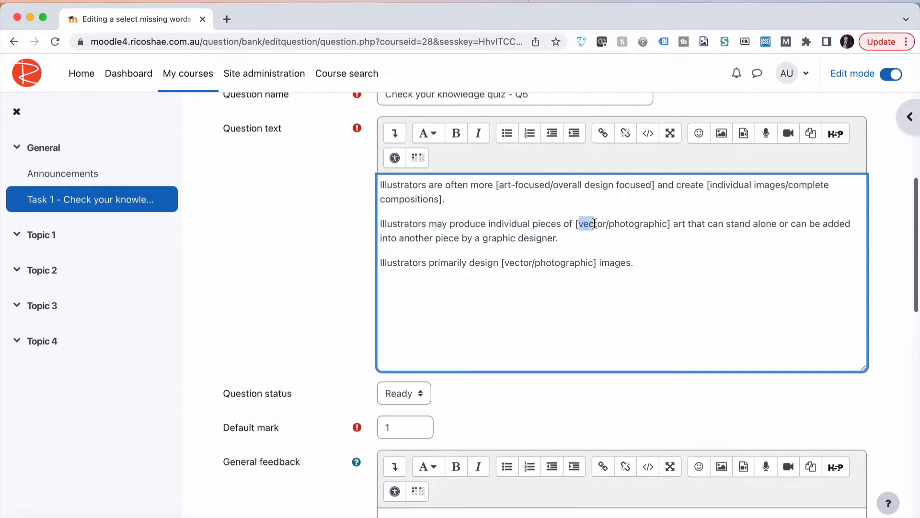
pyautogui.doubleClick(638, 224)
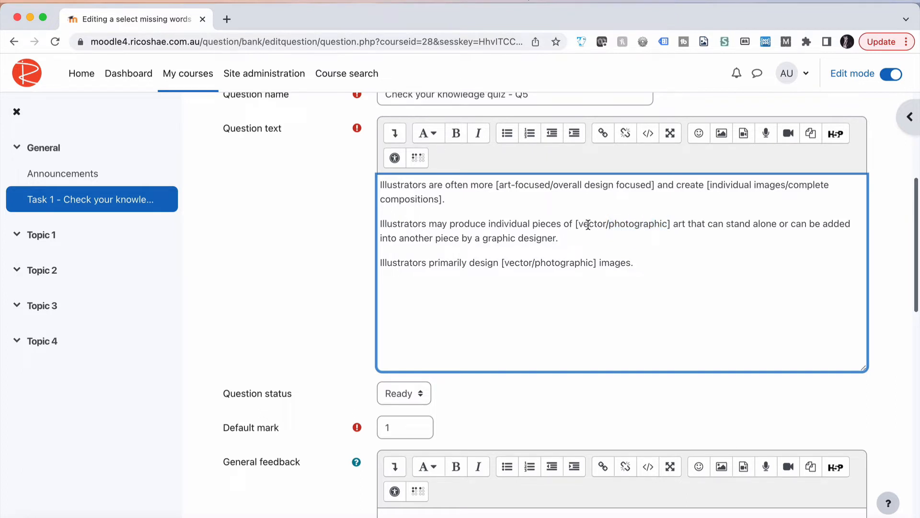
pyautogui.moveTo(453, 269)
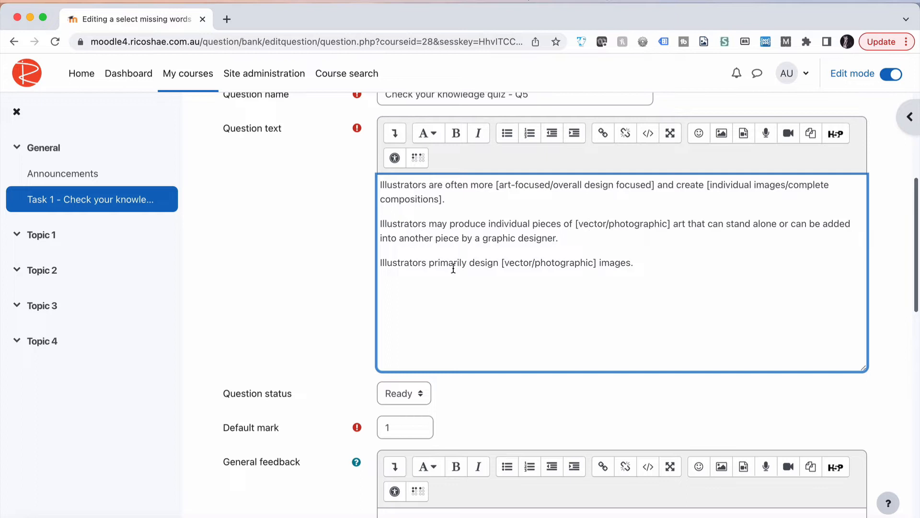
pyautogui.doubleClick(518, 262)
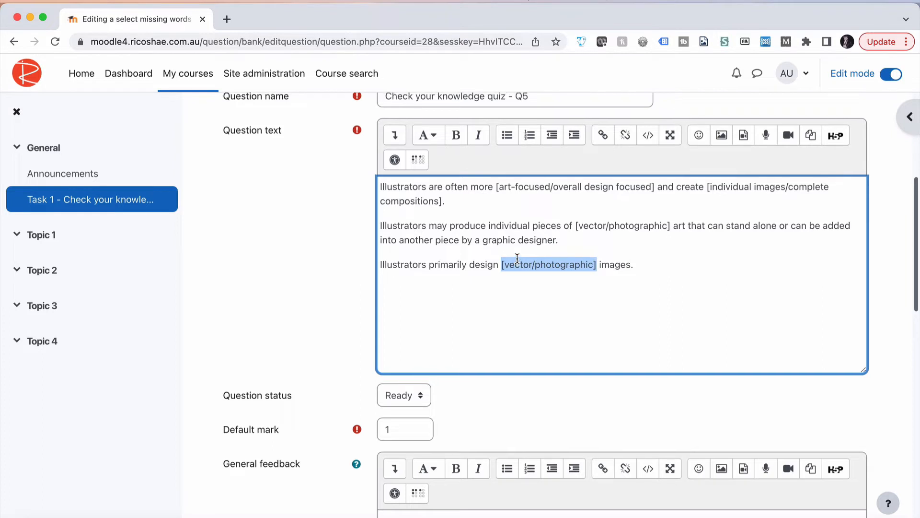
pyautogui.scroll(-3)
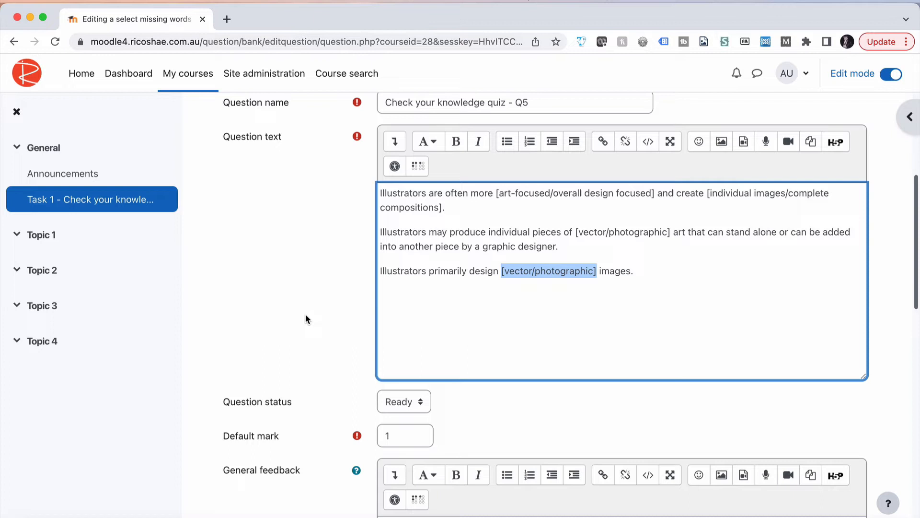
pyautogui.scroll(-3)
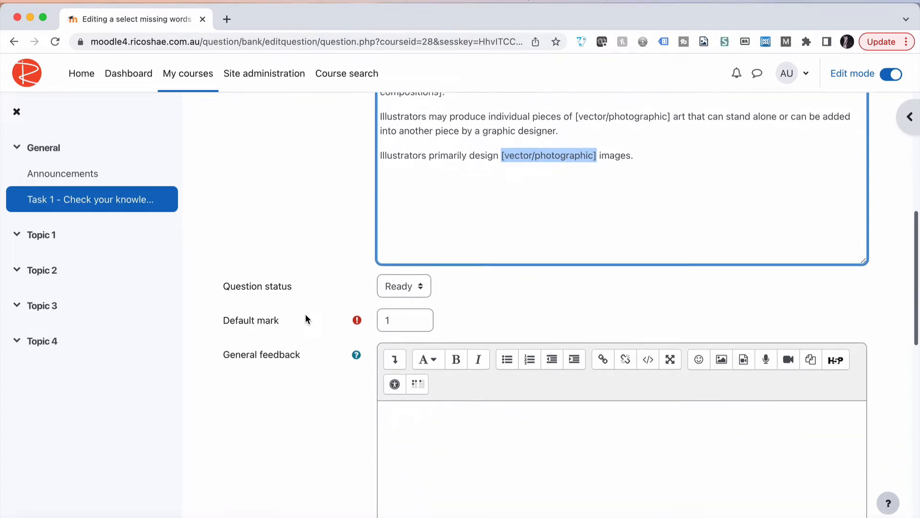
pyautogui.scroll(-3)
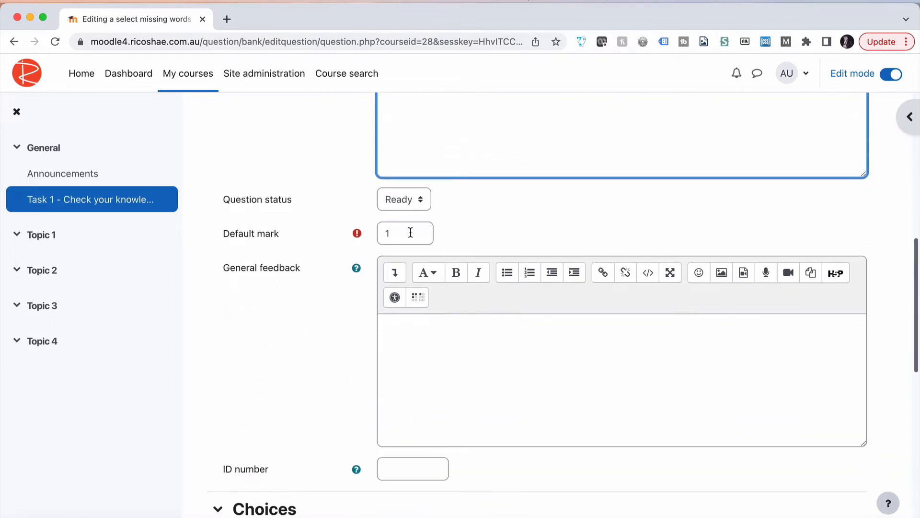
pyautogui.scroll(-3)
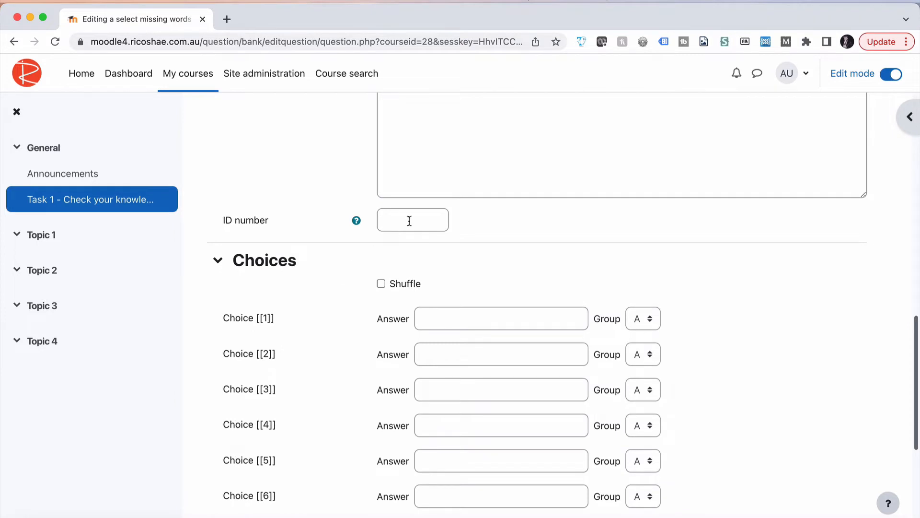
pyautogui.scroll(-3)
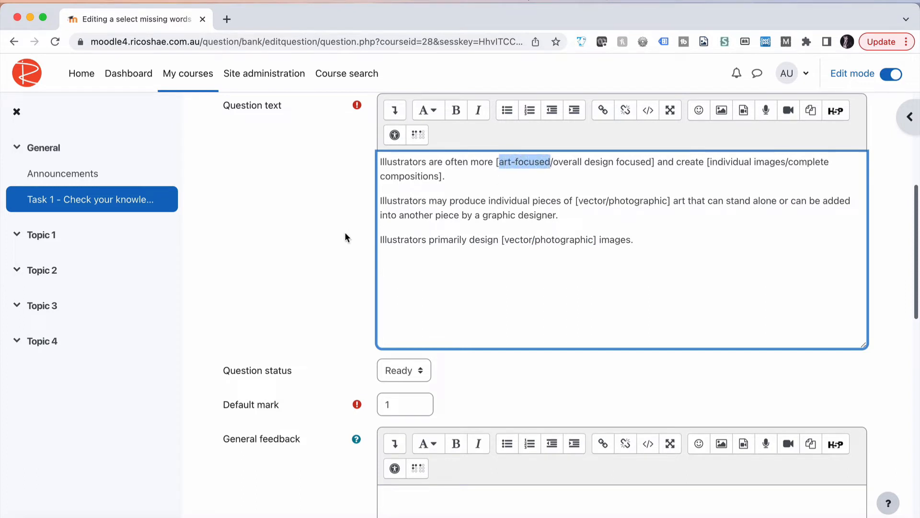
# Fill choices 'art-focused' and 'overall design focused', then select the first sentence's option pair for [[1]]
pyautogui.scroll(-3)
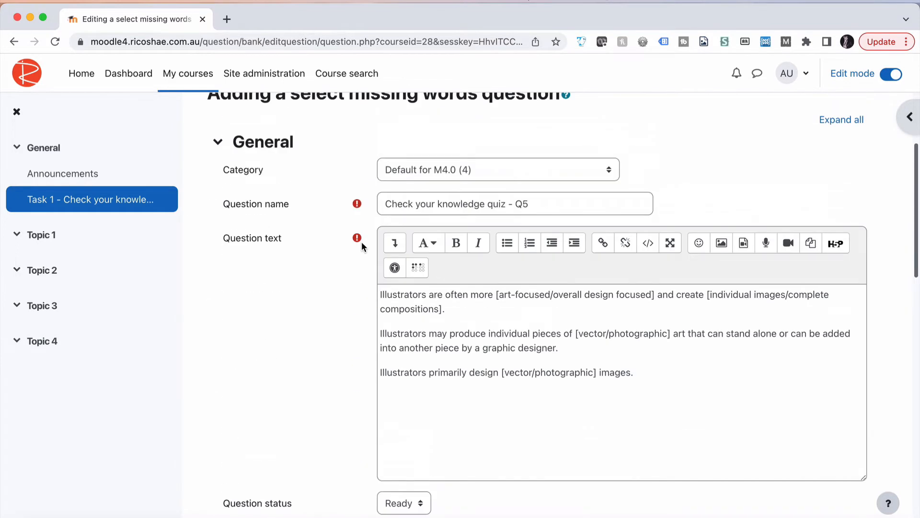
pyautogui.doubleClick(586, 293)
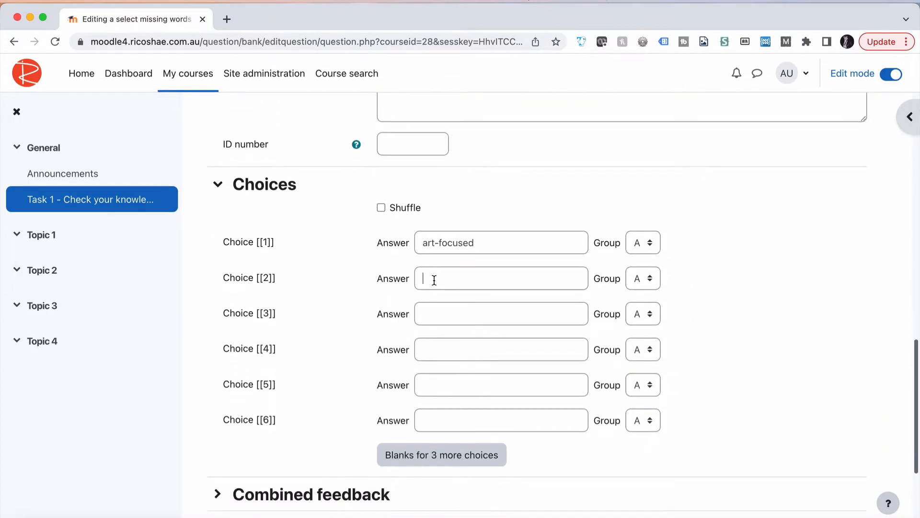
pyautogui.write('overall design focused')
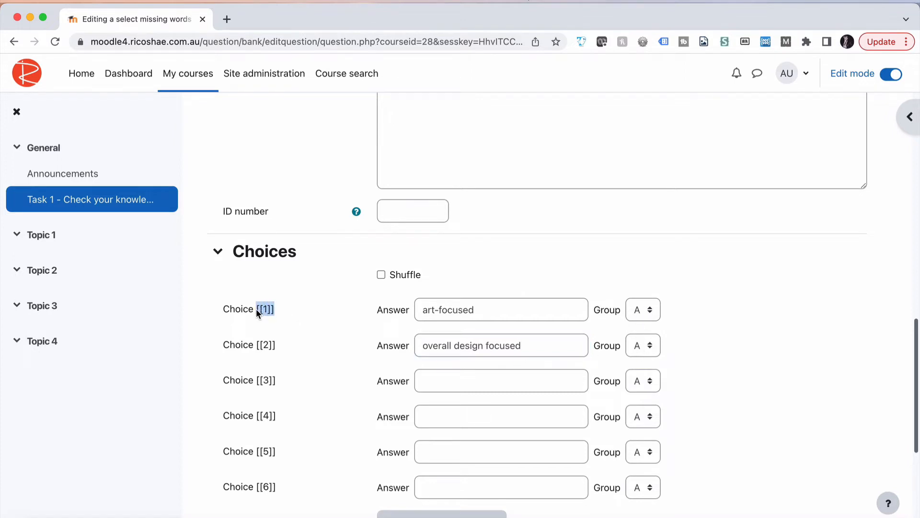
pyautogui.moveTo(303, 306)
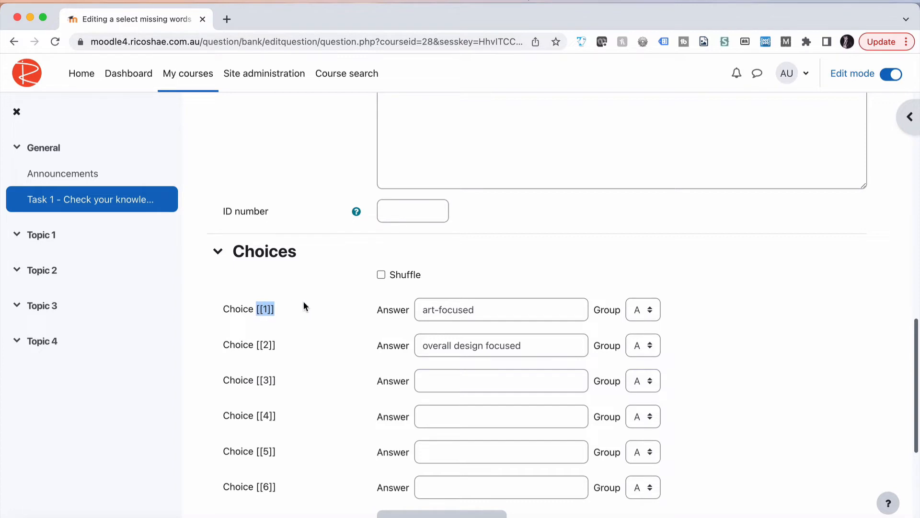
pyautogui.moveTo(303, 315)
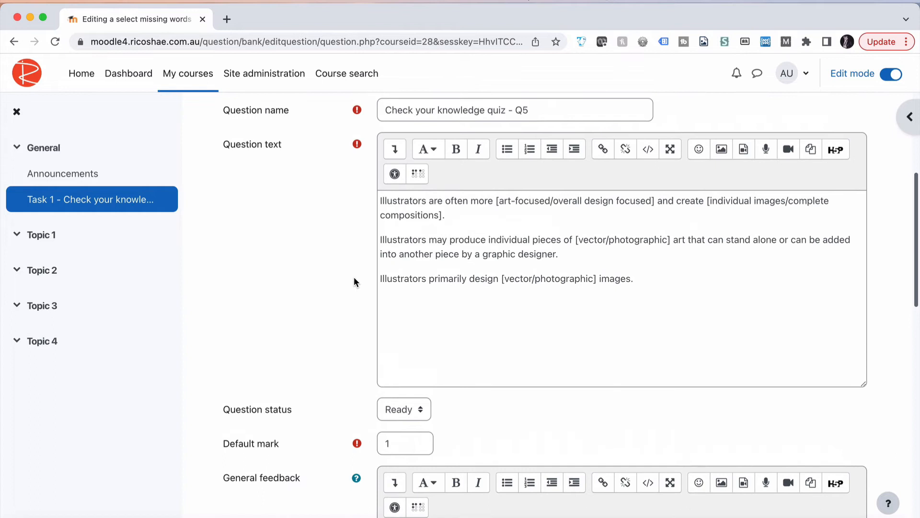
pyautogui.click(656, 203)
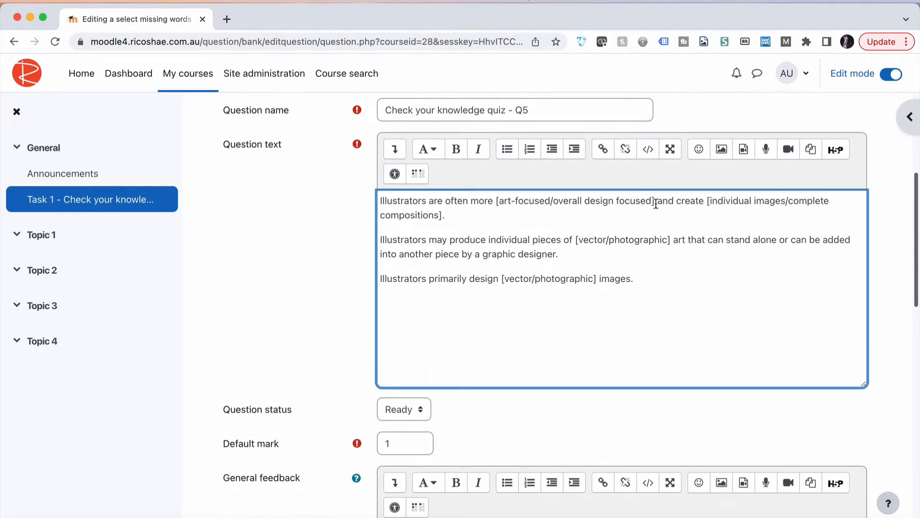
pyautogui.moveTo(499, 200); pyautogui.dragTo(653, 200)
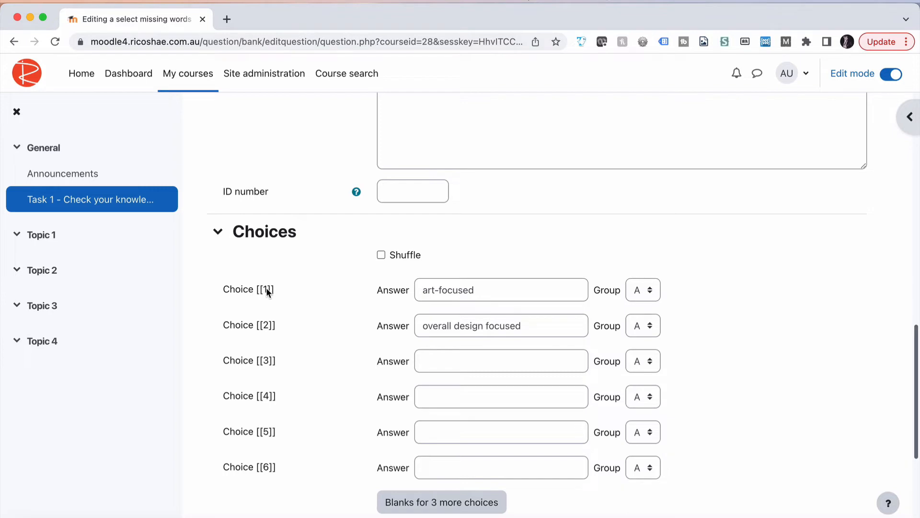
pyautogui.moveTo(261, 254)
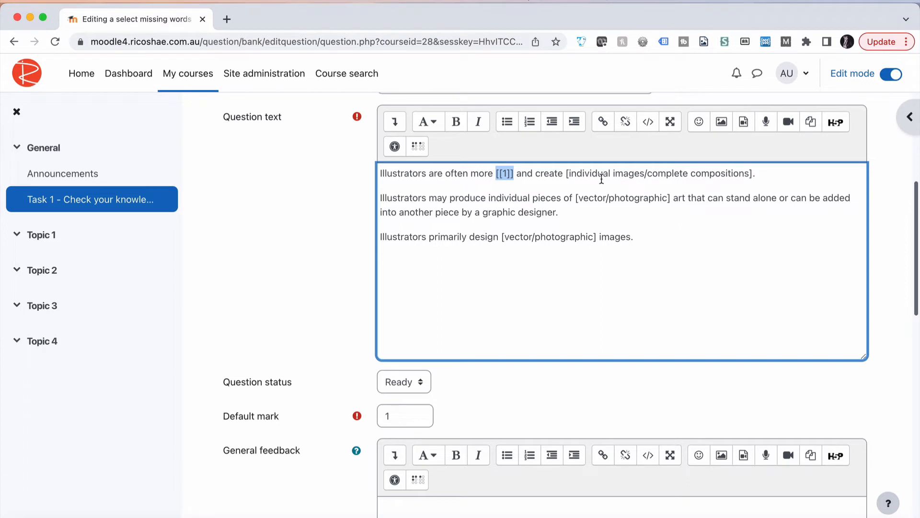
# Add 'individual images' and 'complete compositions' as choices [[3]] and [[4]] in group B
pyautogui.doubleClick(591, 173)
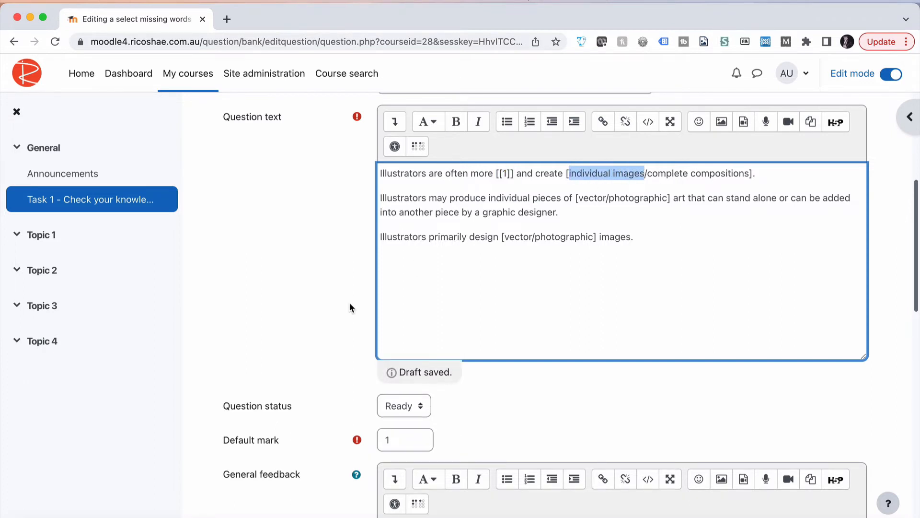
pyautogui.scroll(-3)
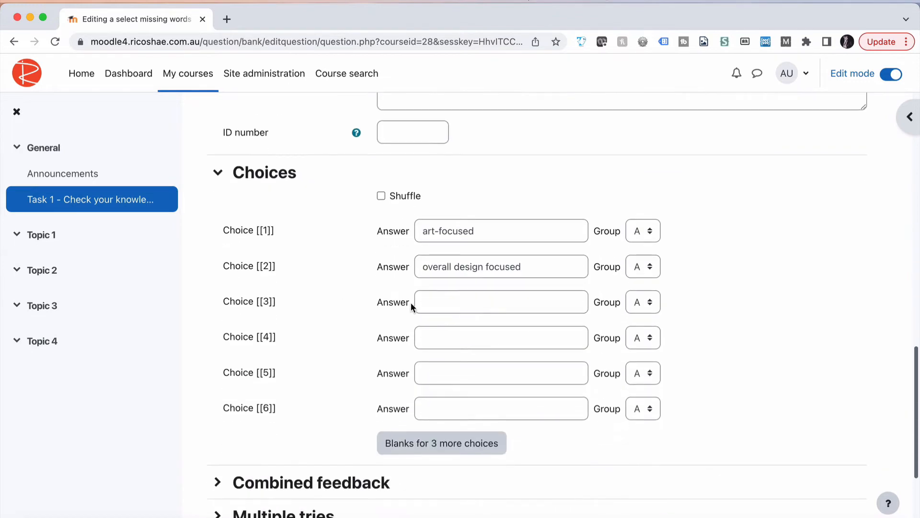
pyautogui.click(642, 301)
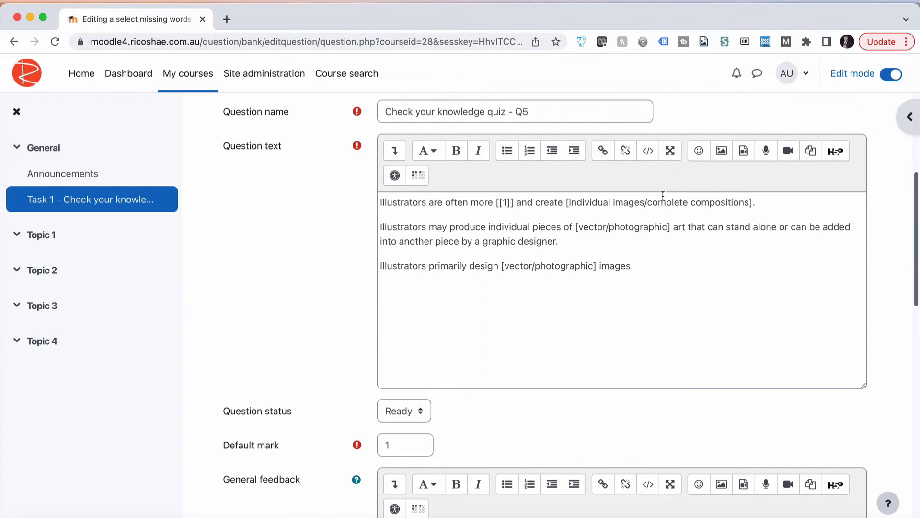
pyautogui.moveTo(646, 202); pyautogui.dragTo(749, 203)
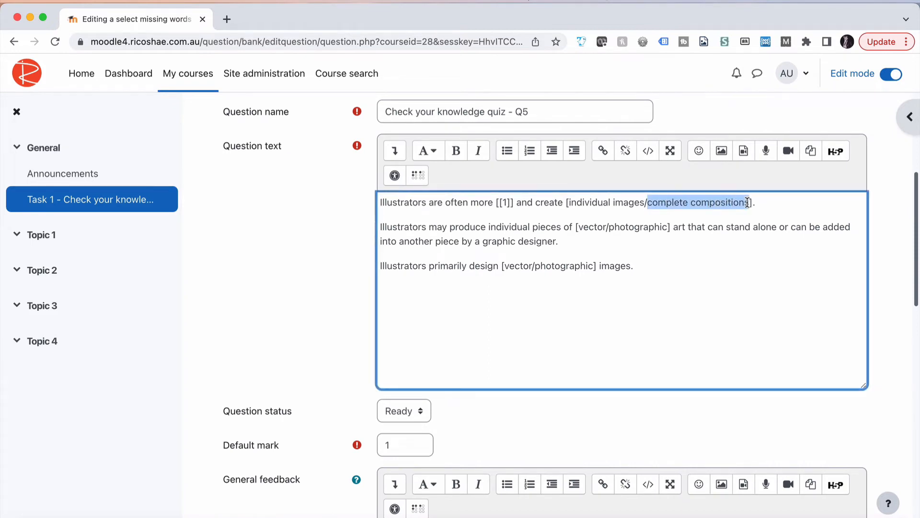
pyautogui.scroll(-3)
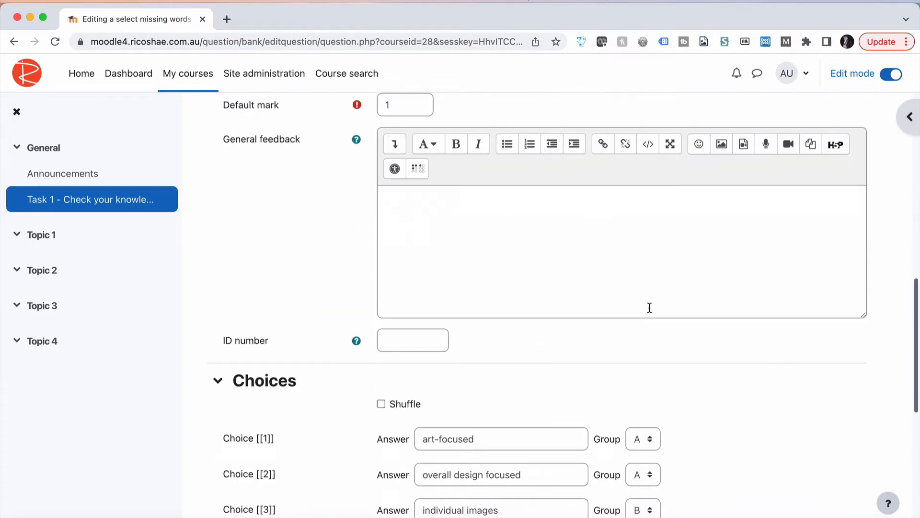
pyautogui.scroll(-3)
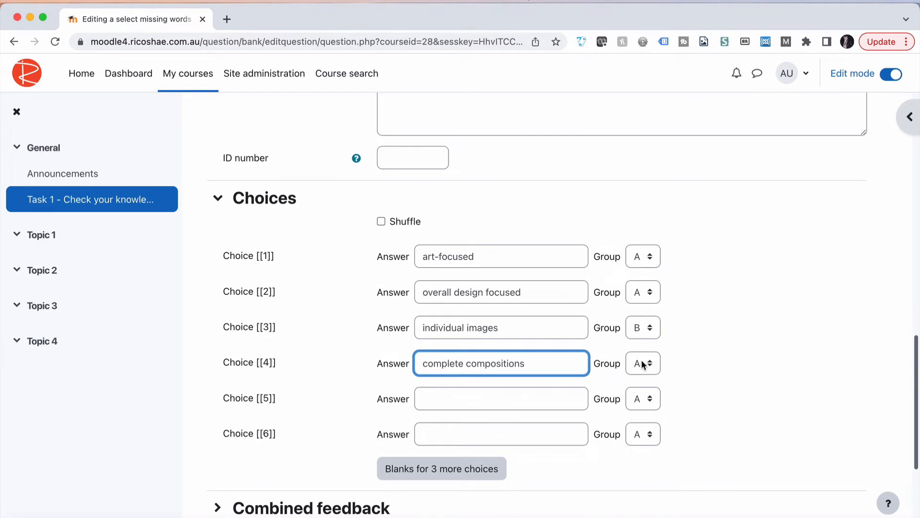
pyautogui.click(643, 362)
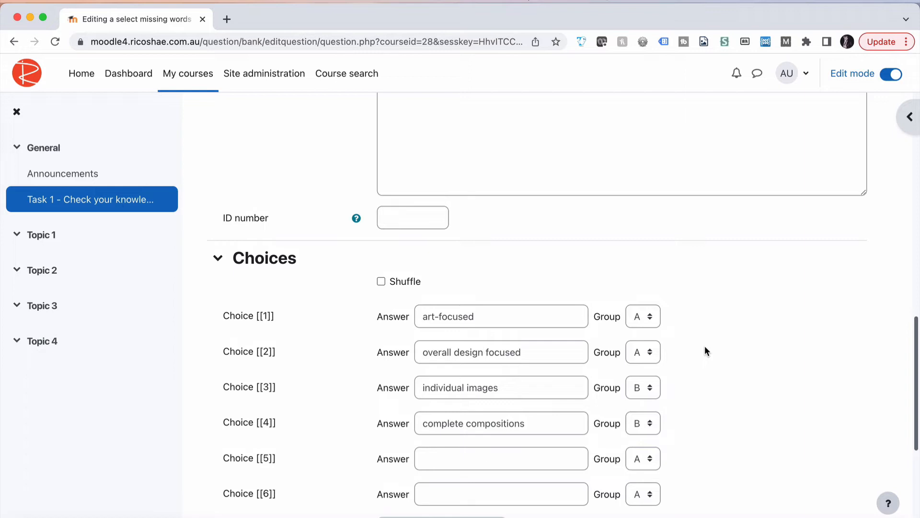
pyautogui.moveTo(284, 392)
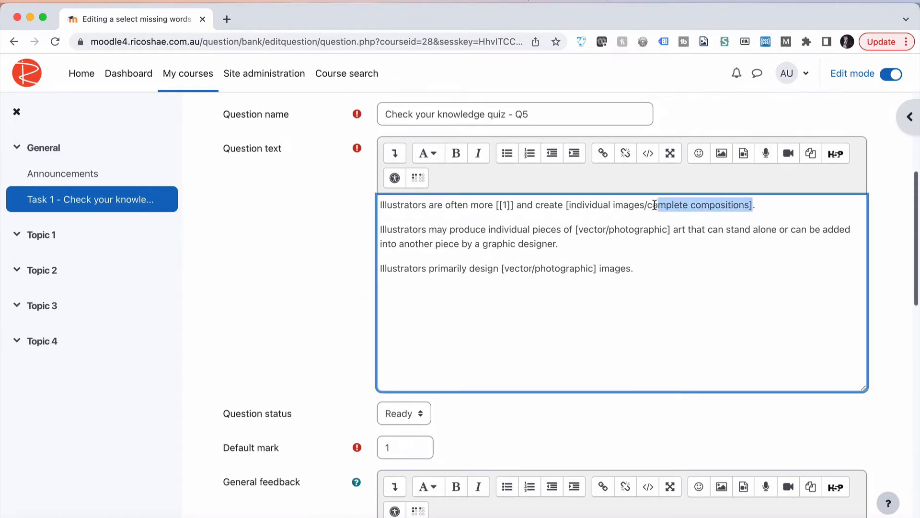
# Replace the bracket with [[3]], turn on shuffling, and enter 'vector' as a choice
pyautogui.write('[[3]]')
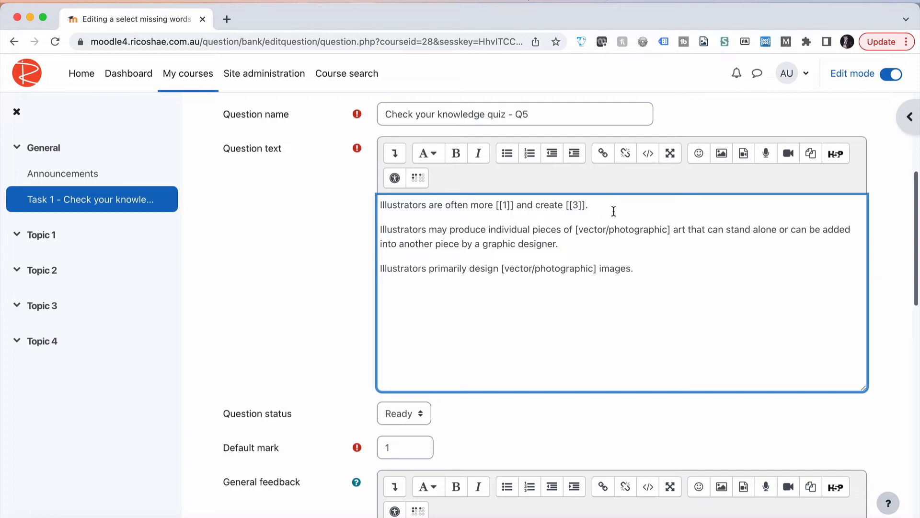
pyautogui.scroll(-3)
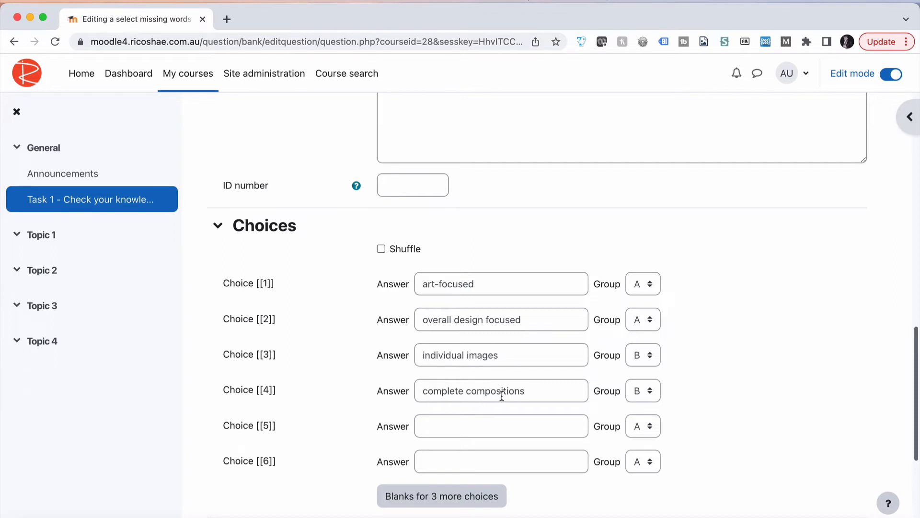
pyautogui.moveTo(705, 332)
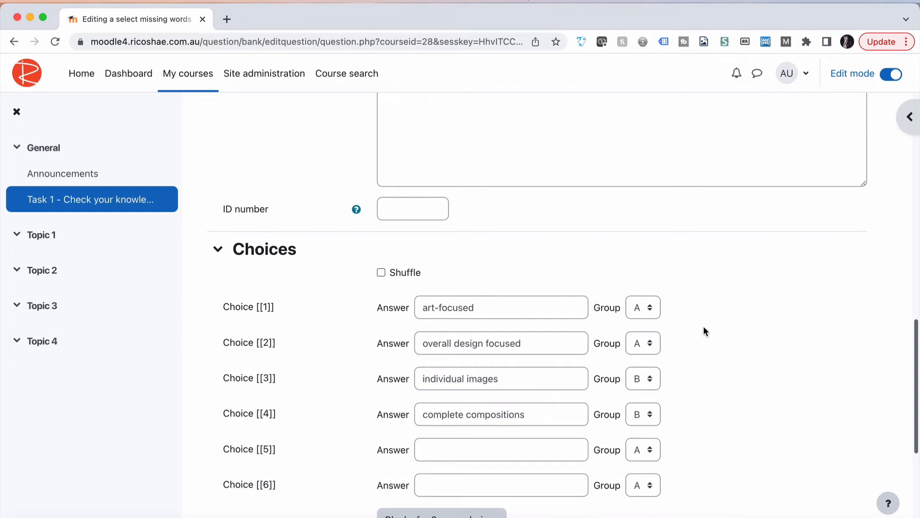
pyautogui.click(381, 272)
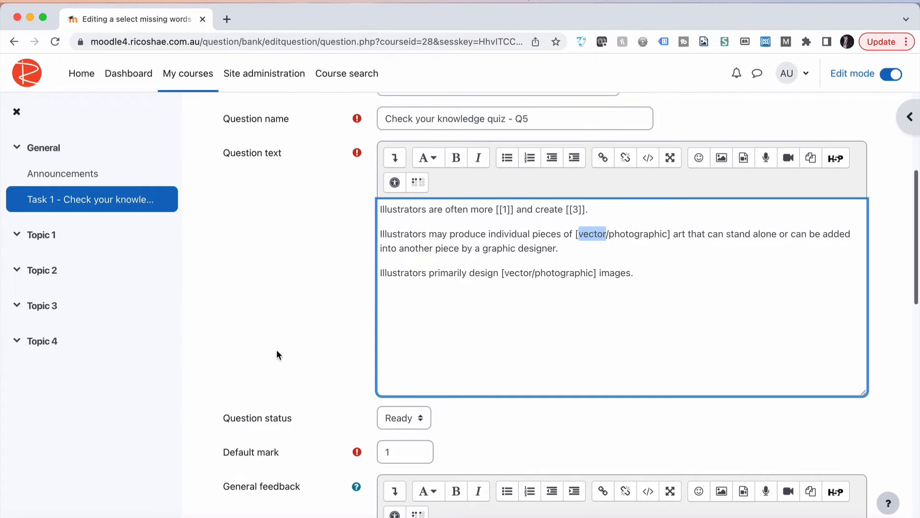
pyautogui.scroll(-3)
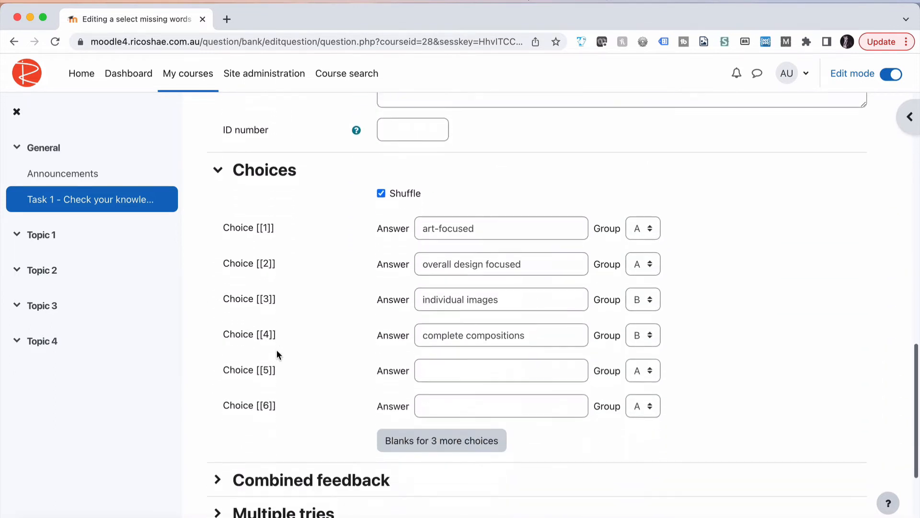
pyautogui.write('vector')
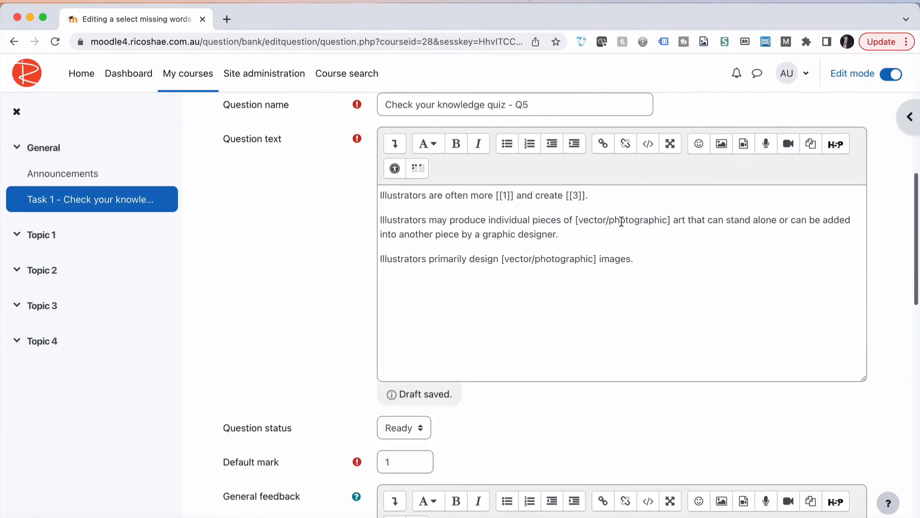
# Fill choice slots [[5]] 'vector' and [[6]] 'photographic', both assigned to group C
pyautogui.scroll(-3)
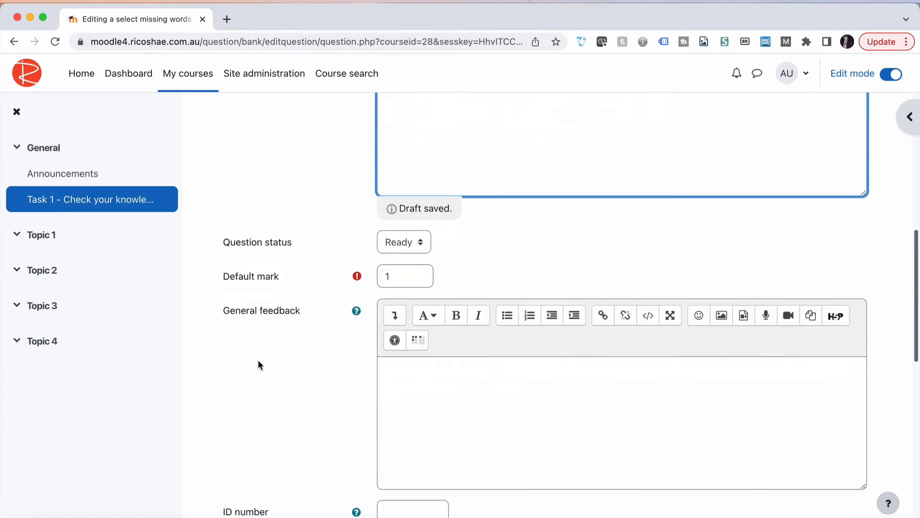
pyautogui.scroll(-3)
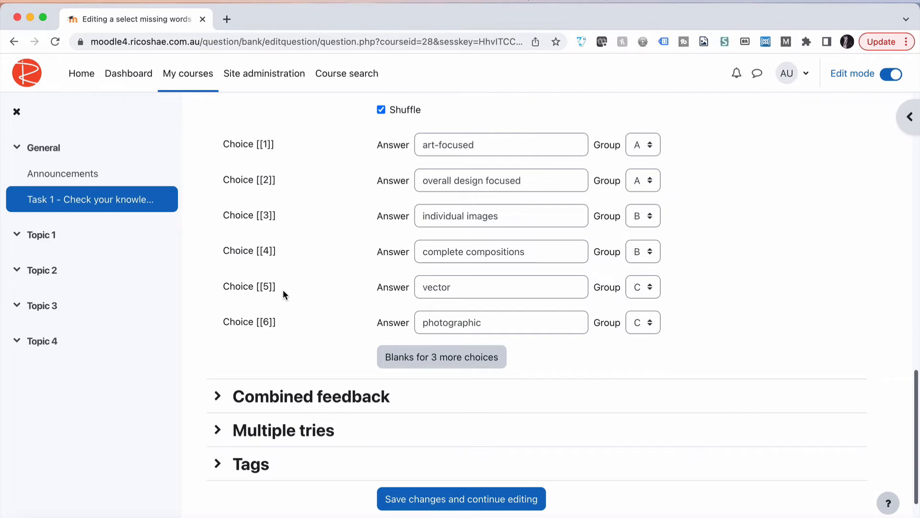
pyautogui.doubleClick(265, 287)
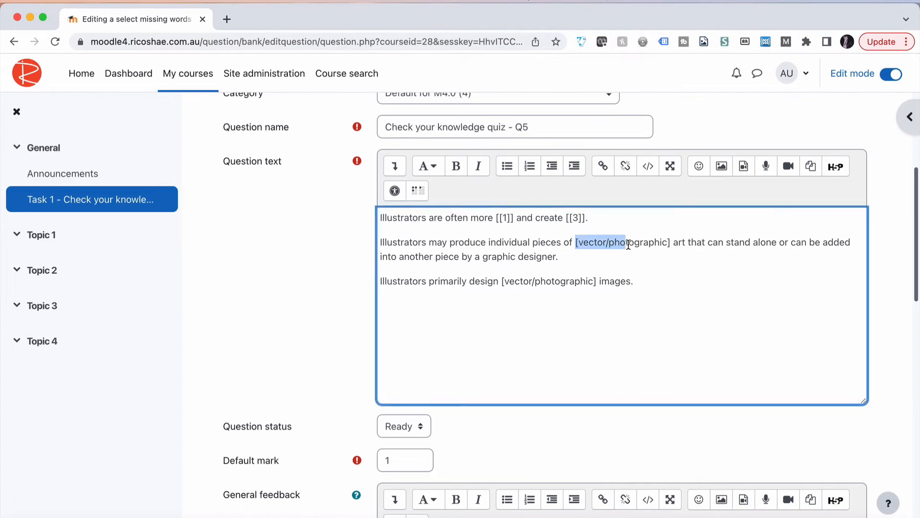
# Type [[5]] over the vector/photographic brackets in the second and third sentences
pyautogui.write('[[5]]')
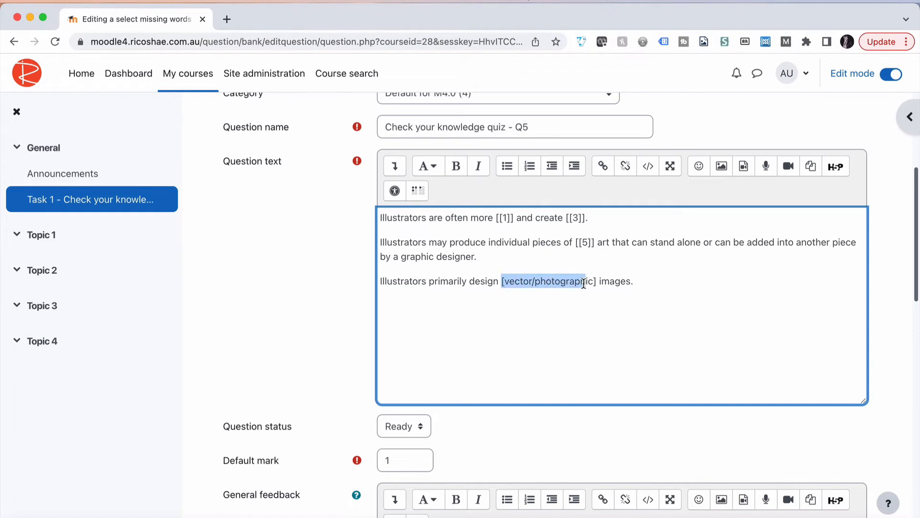
pyautogui.write('[[5]]')
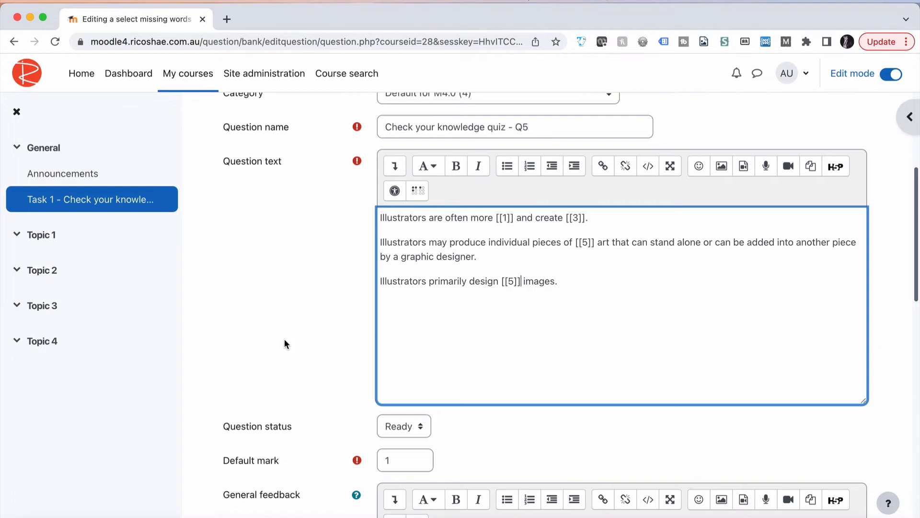
pyautogui.scroll(-3)
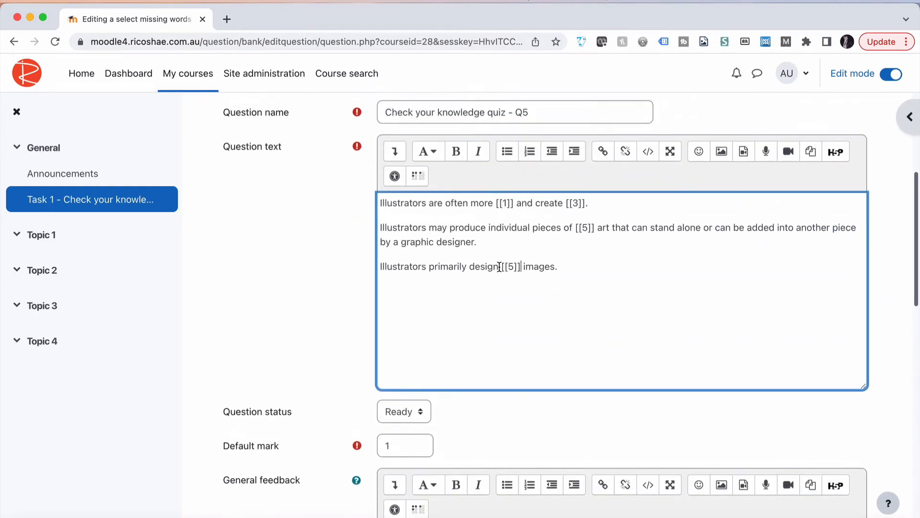
# Rewrite the third sentence as 'Digital cameras are commonly used for [[5]] design.'
pyautogui.moveTo(379, 266); pyautogui.dragTo(499, 266)
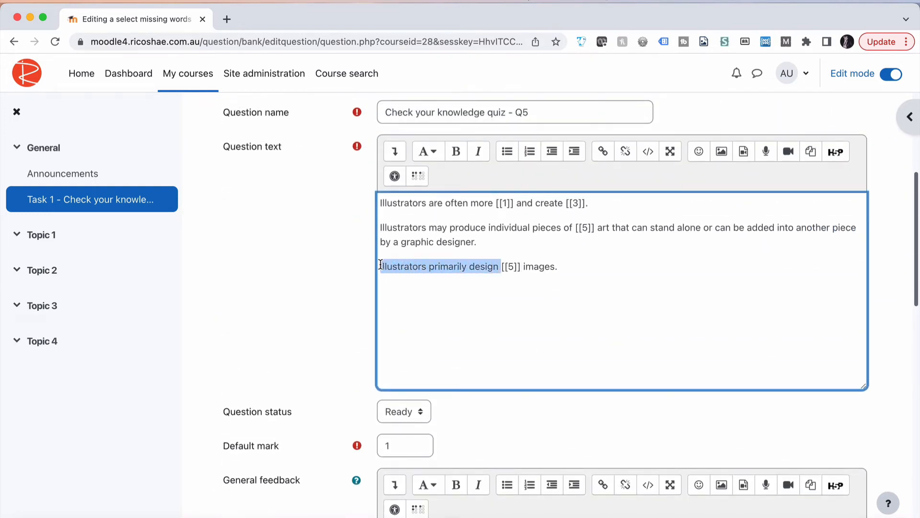
pyautogui.write('Digital cameras[[5]] images.')
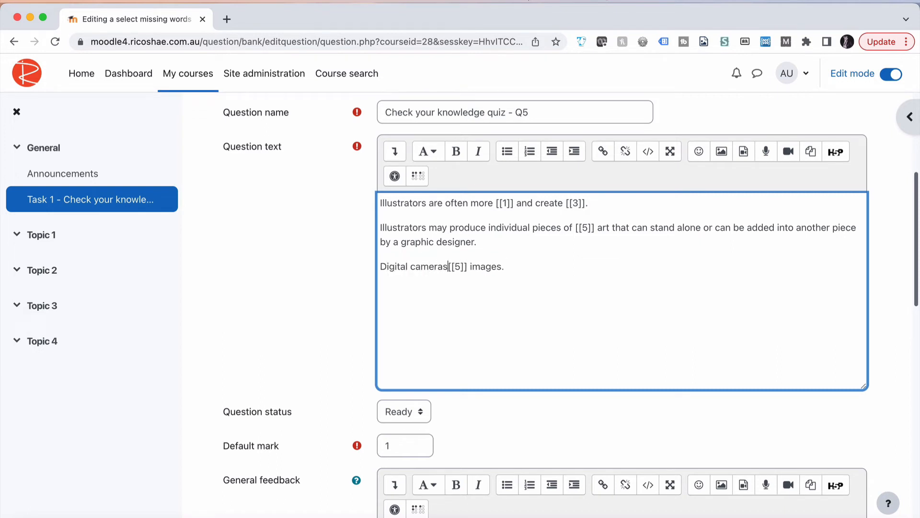
pyautogui.write('are')
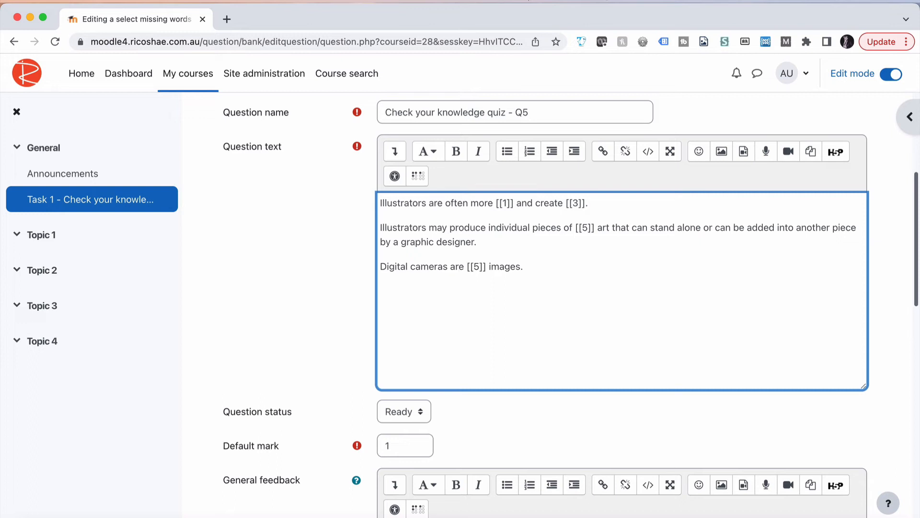
pyautogui.write('commonly used for')
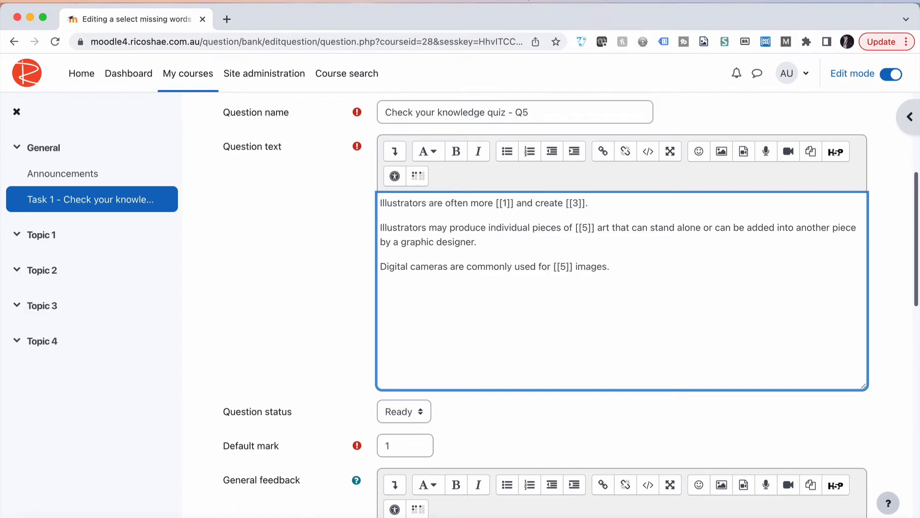
pyautogui.doubleClick(591, 267)
pyautogui.write('d')
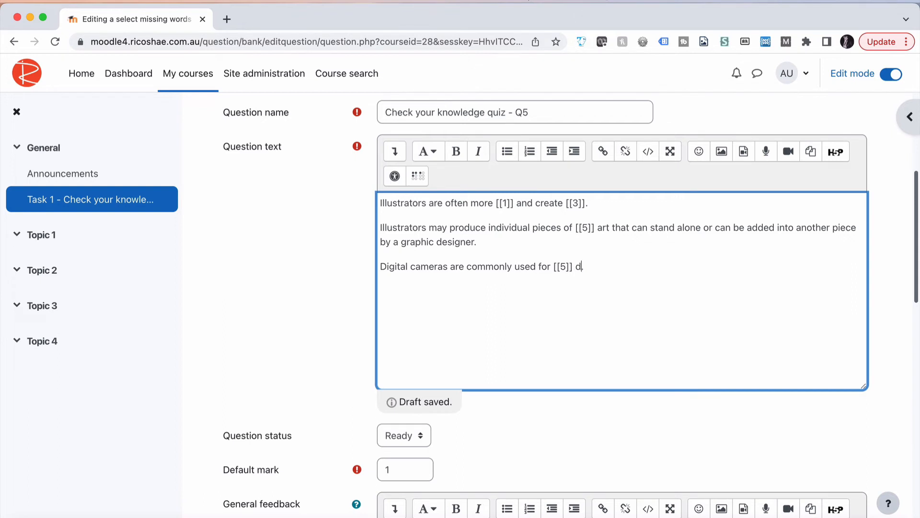
pyautogui.write('esign')
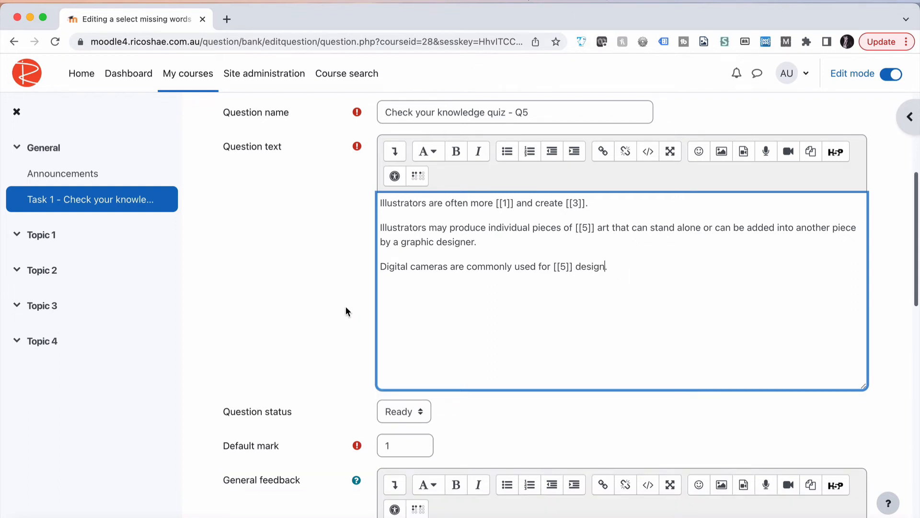
pyautogui.scroll(-3)
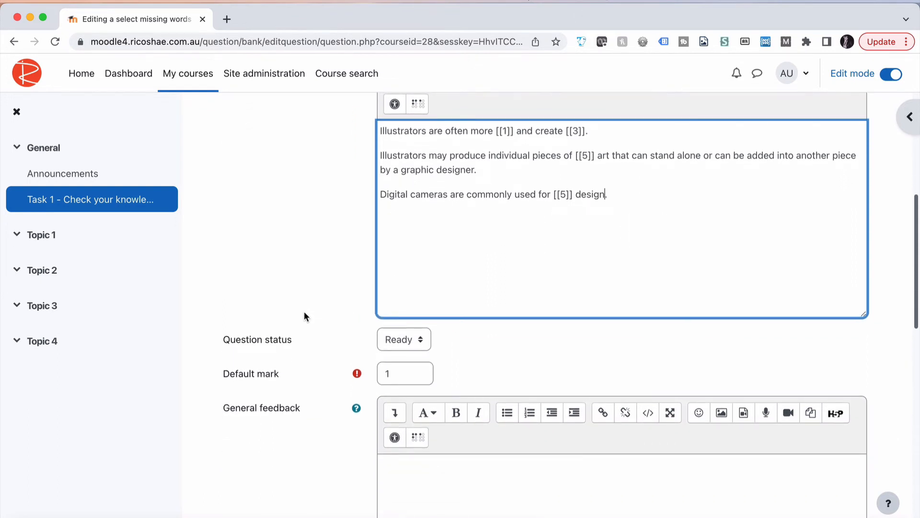
# Change the last sentence's blank to [[6]] and its final word to 'images'
pyautogui.scroll(-3)
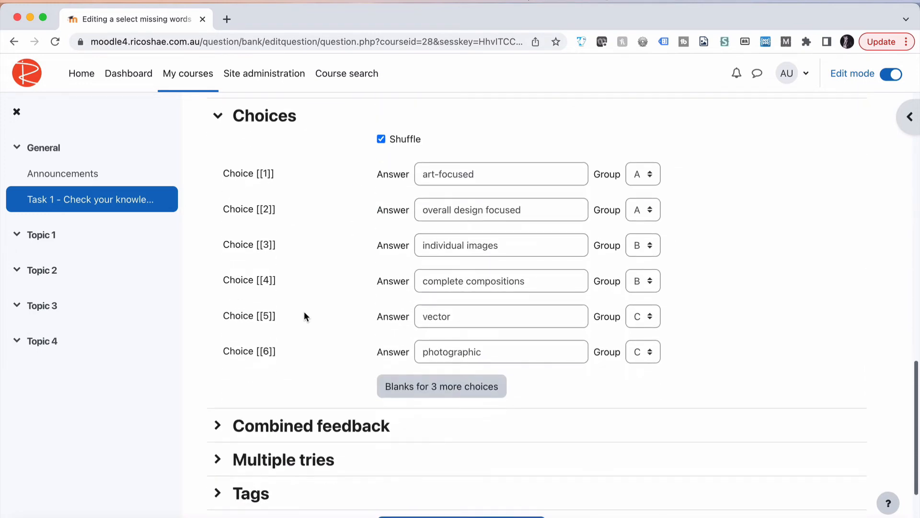
pyautogui.doubleClick(267, 351)
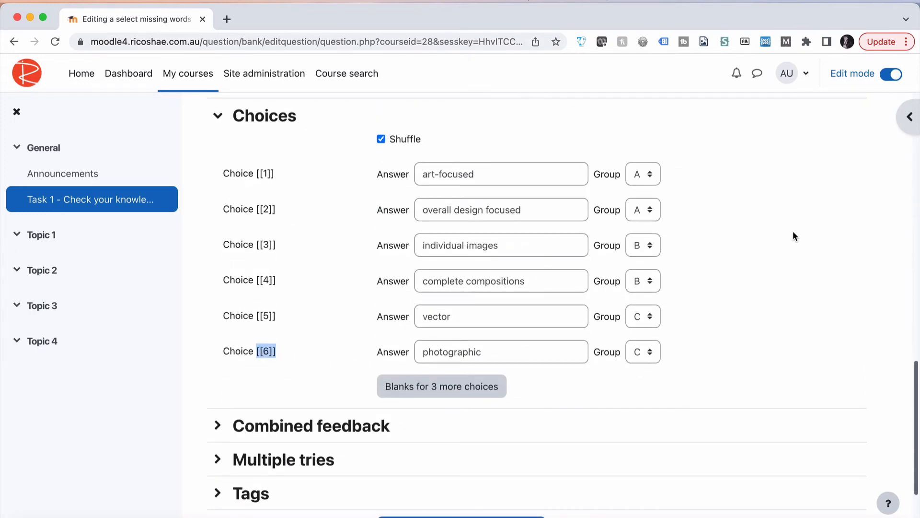
pyautogui.scroll(-3)
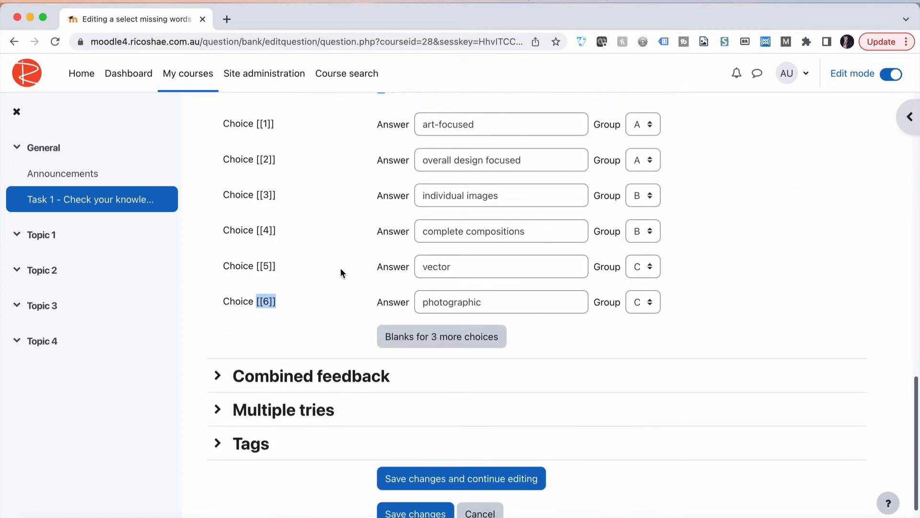
pyautogui.moveTo(461, 298)
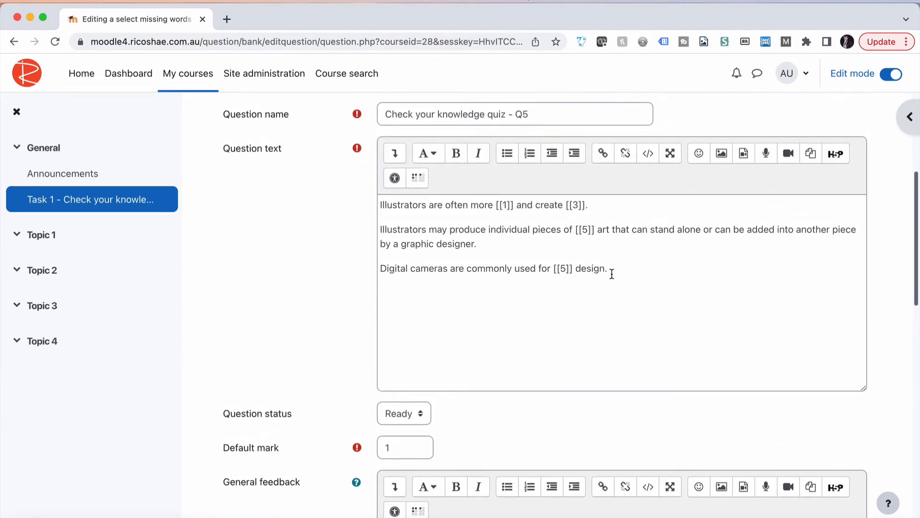
pyautogui.doubleClick(561, 269)
pyautogui.write('6')
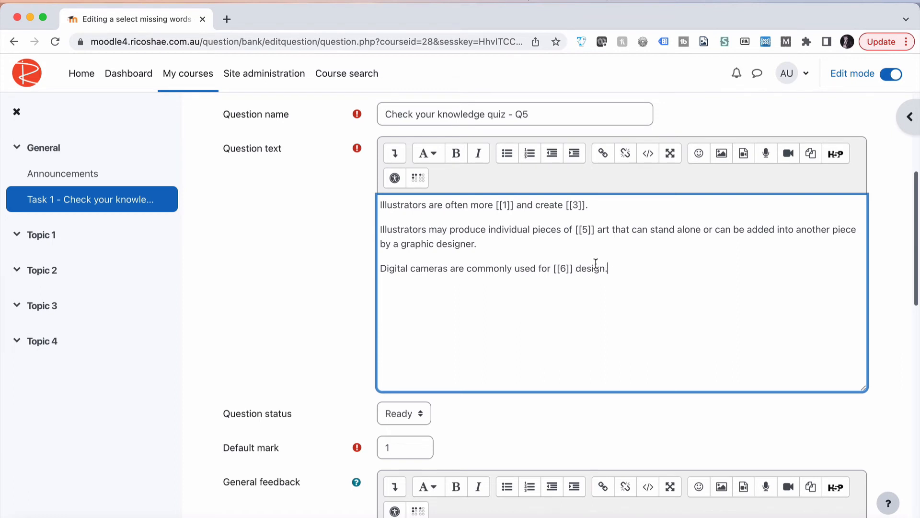
pyautogui.write('images')
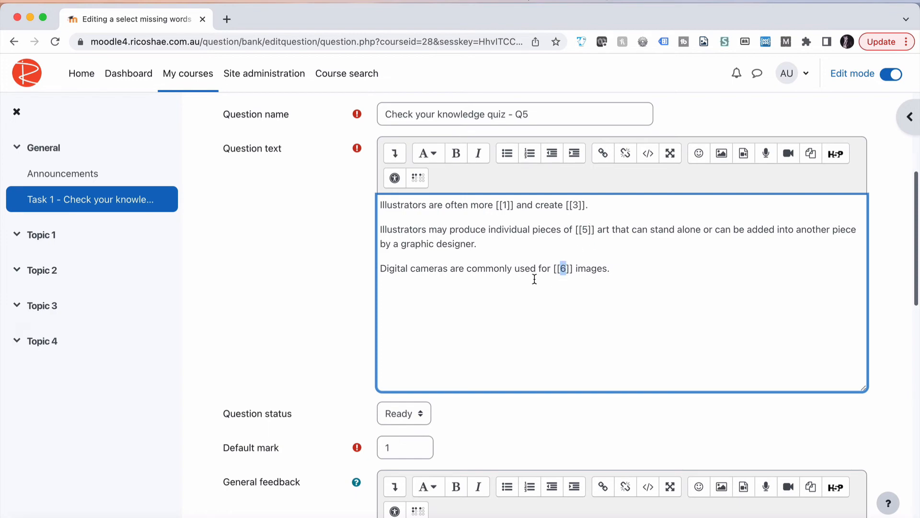
# Review the question text and choices, save Q5, and preview it from the quiz page
pyautogui.scroll(-3)
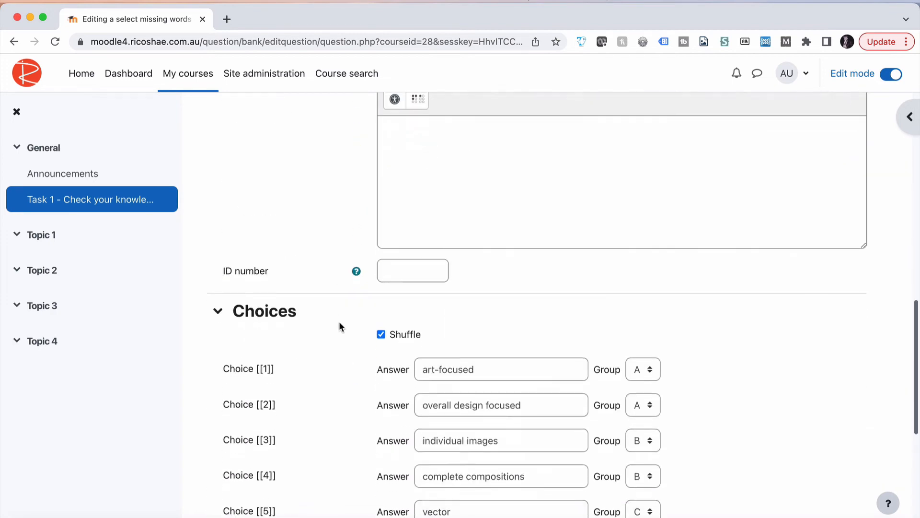
pyautogui.scroll(-3)
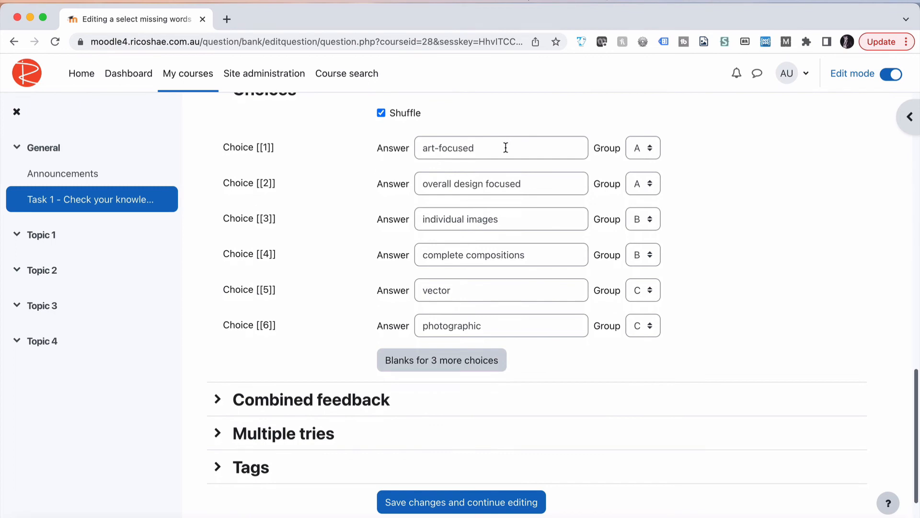
pyautogui.moveTo(681, 199)
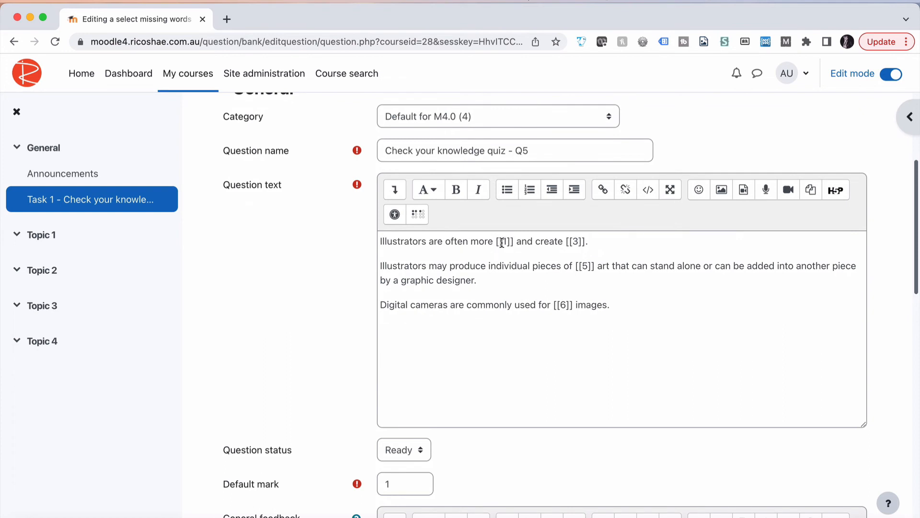
pyautogui.click(507, 241)
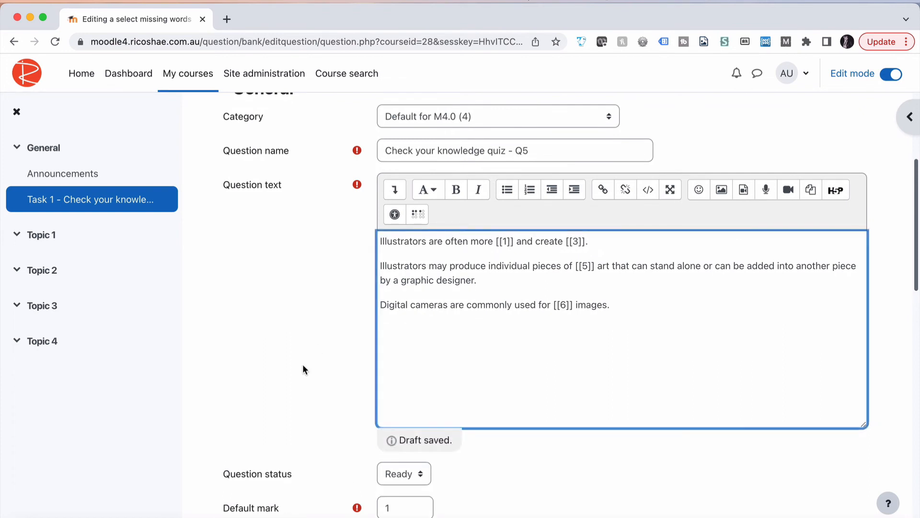
pyautogui.scroll(-3)
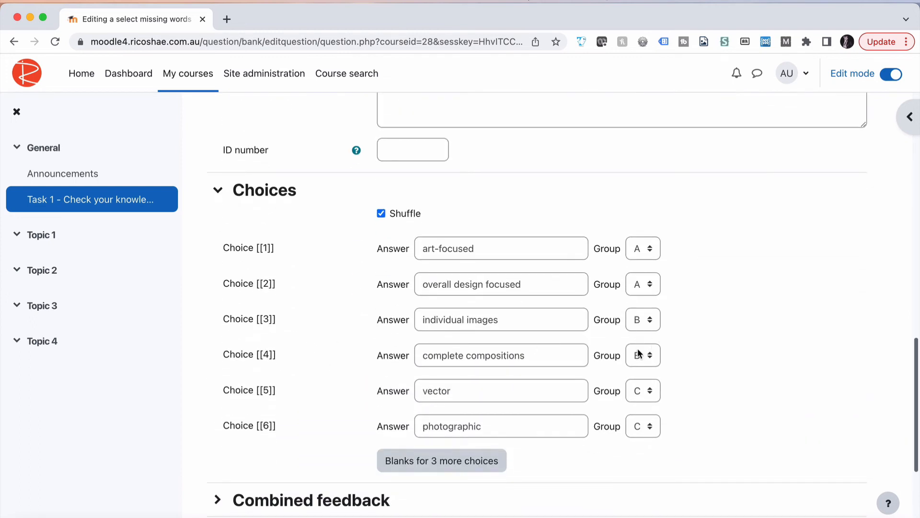
pyautogui.click(643, 356)
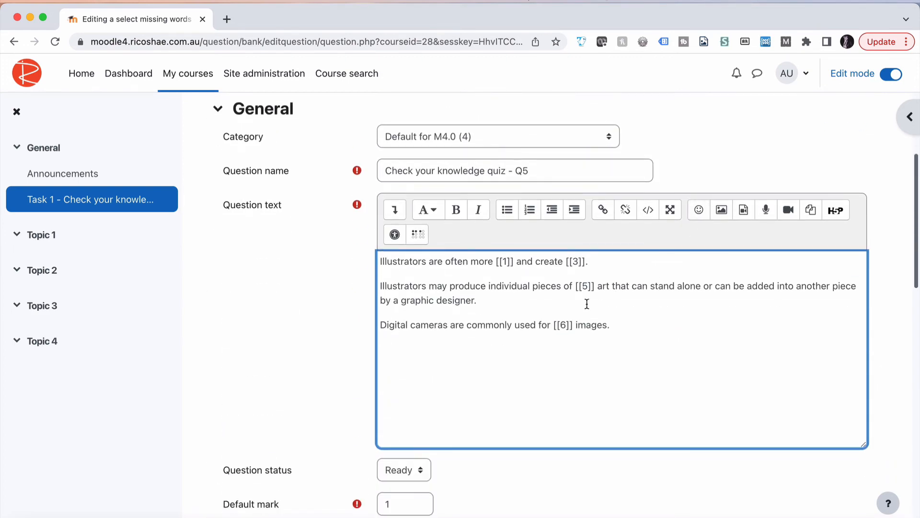
pyautogui.scroll(-3)
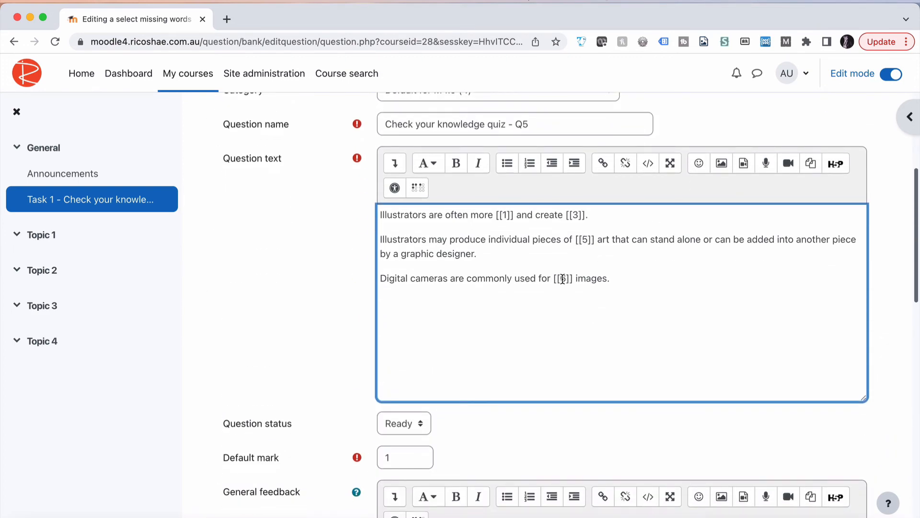
pyautogui.scroll(-3)
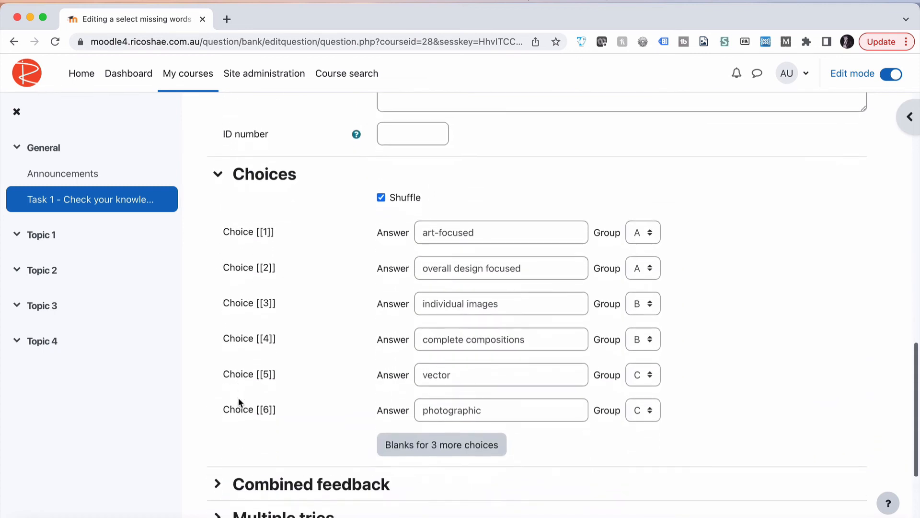
pyautogui.scroll(-3)
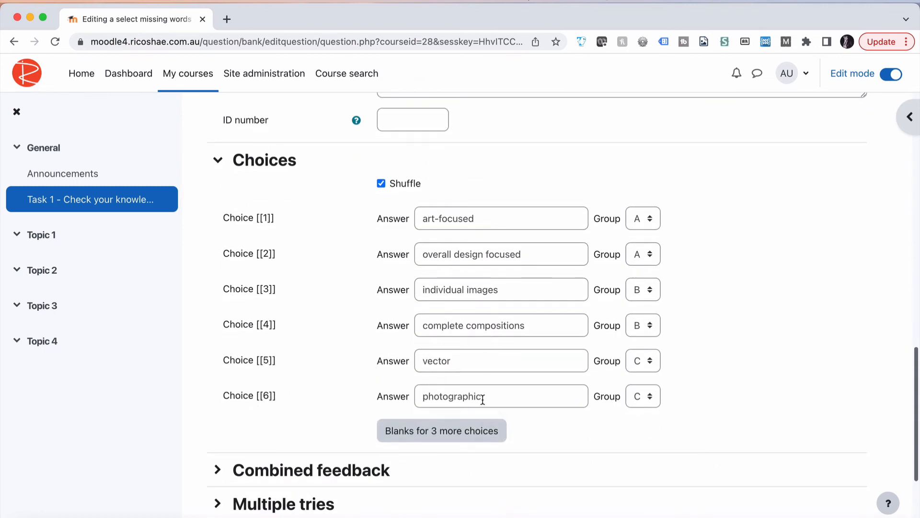
pyautogui.scroll(-3)
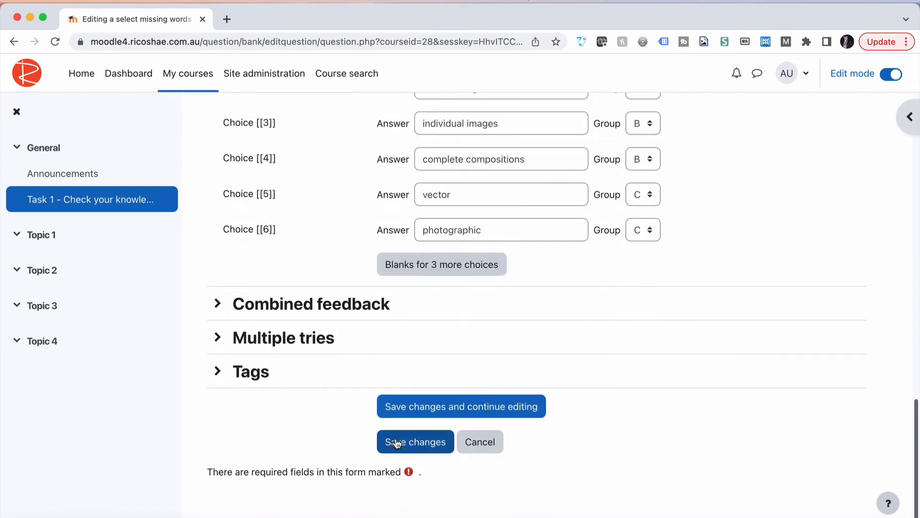
pyautogui.click(415, 441)
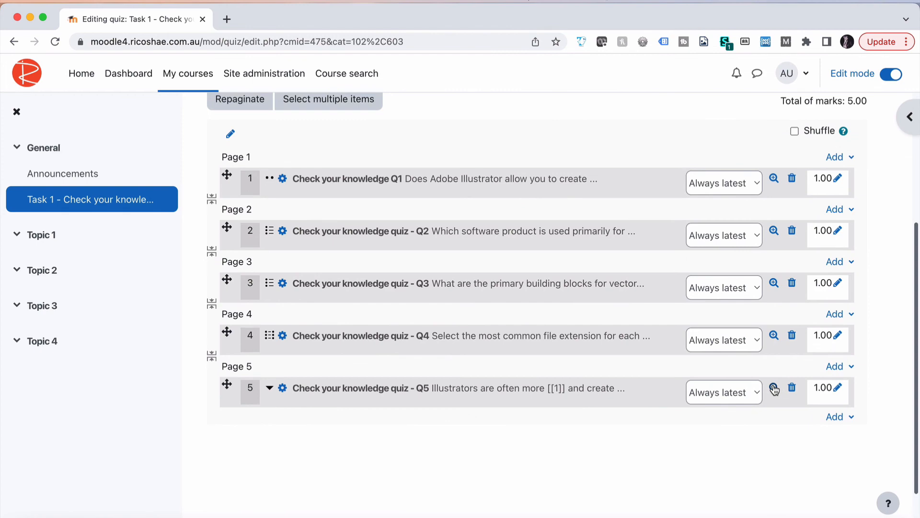
pyautogui.click(774, 387)
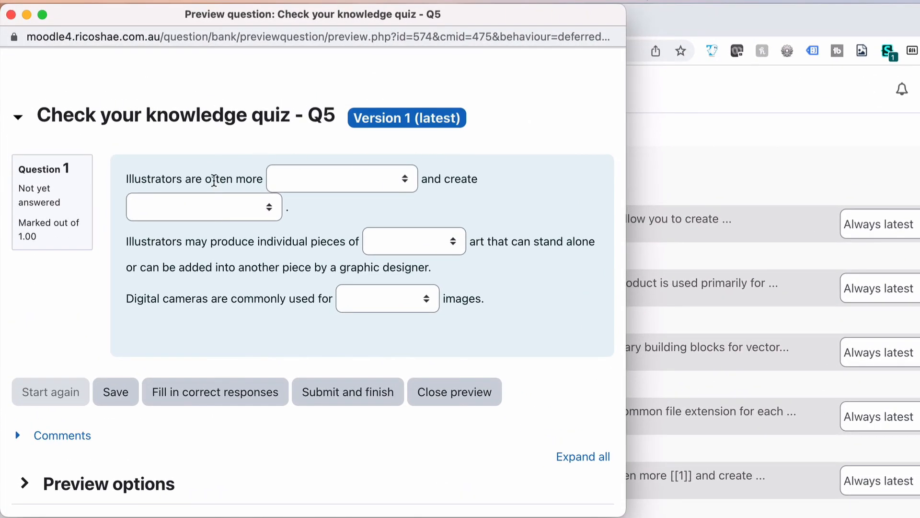
# Choose art-focused, individual images, vector and photographic in the four Q5 preview dropdowns
pyautogui.click(342, 179)
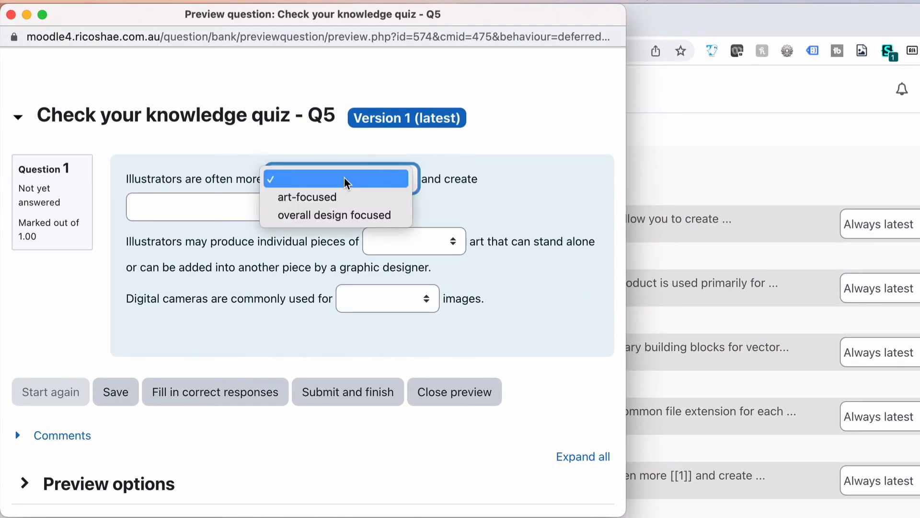
pyautogui.moveTo(335, 215)
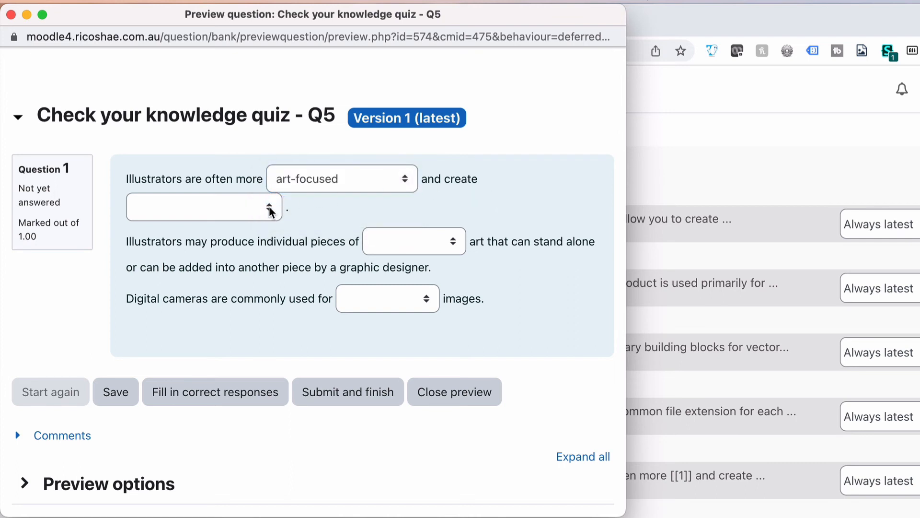
pyautogui.click(203, 207)
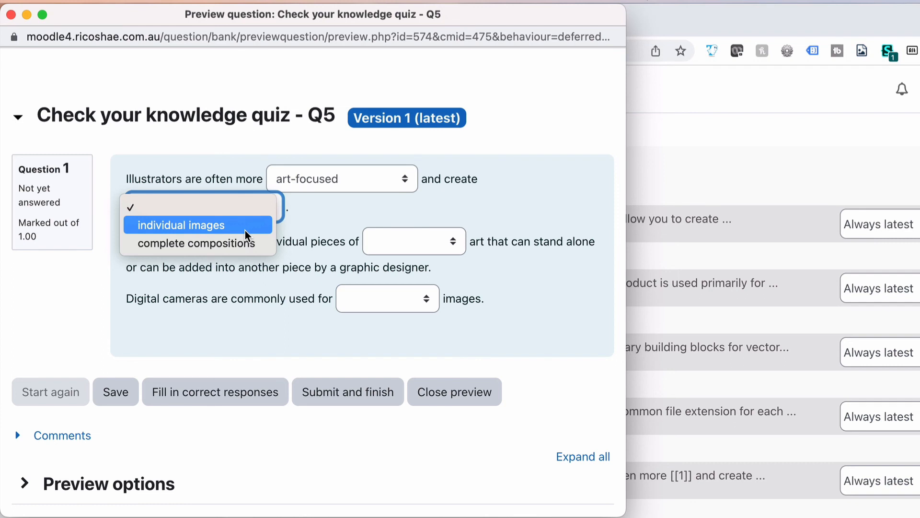
pyautogui.click(182, 225)
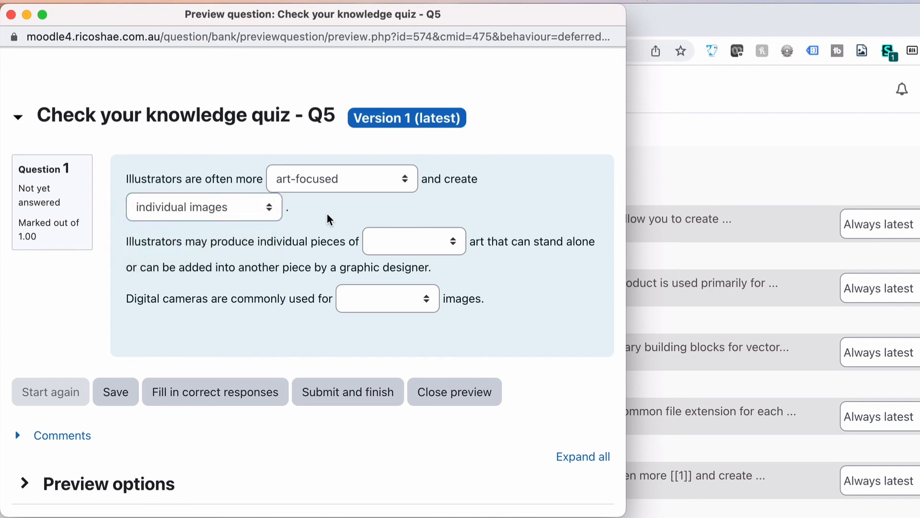
pyautogui.click(413, 241)
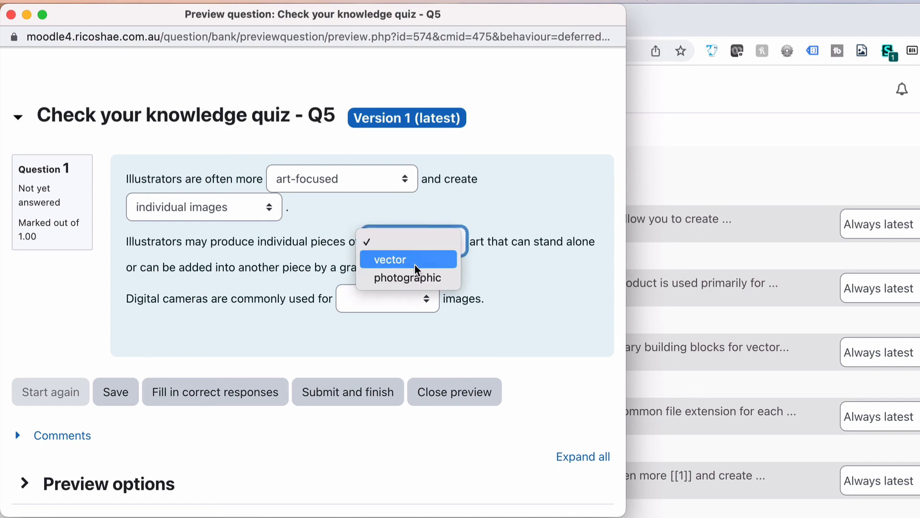
pyautogui.click(390, 259)
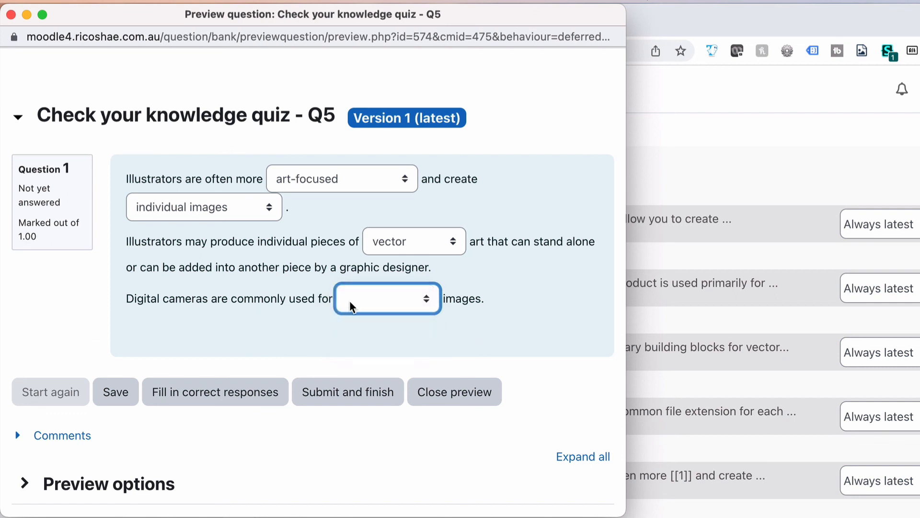
pyautogui.click(385, 298)
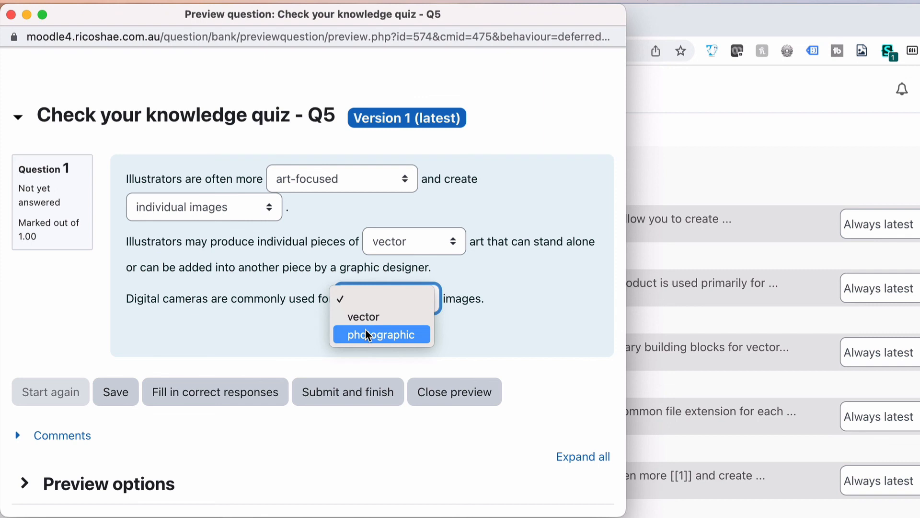
pyautogui.click(381, 335)
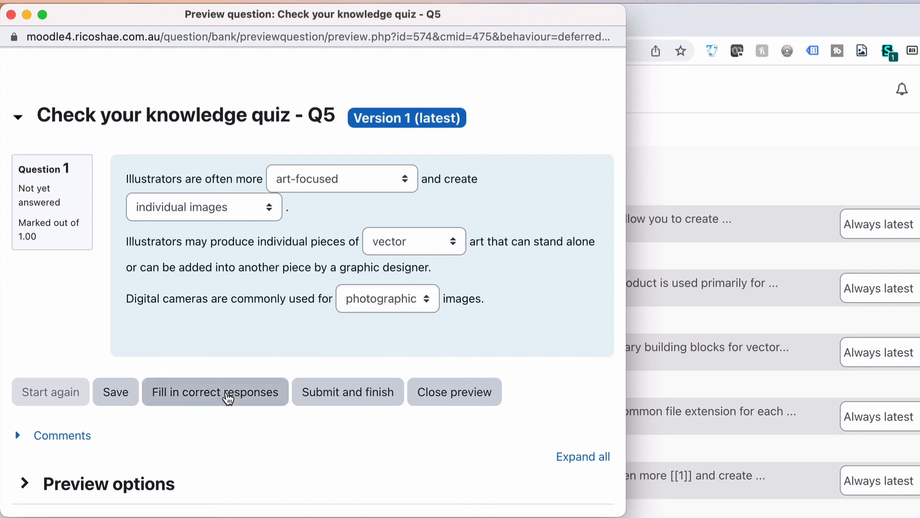
# Use Fill in correct responses so the Q5 preview shows Answer saved
pyautogui.click(116, 391)
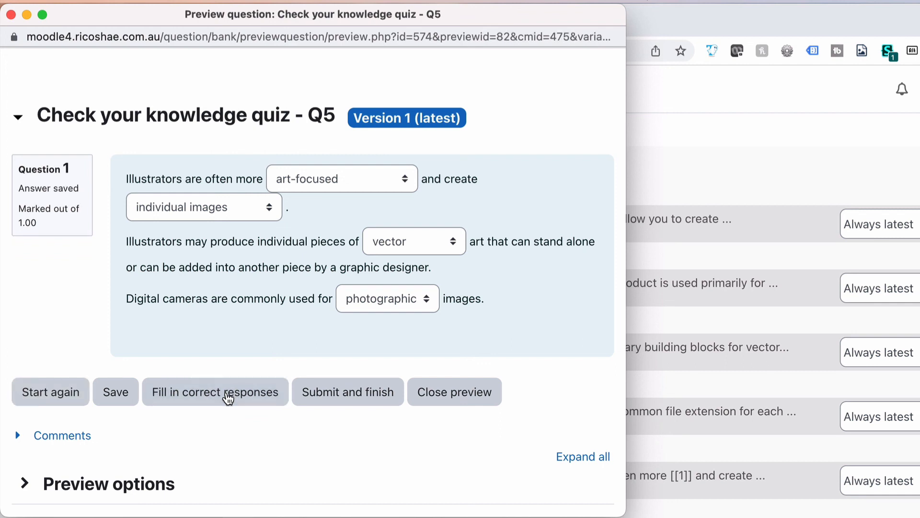
pyautogui.moveTo(195, 398)
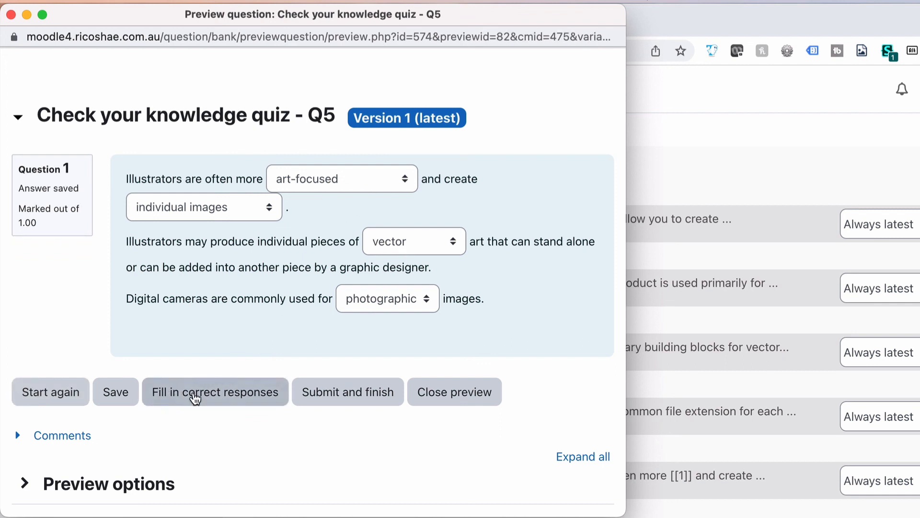
pyautogui.moveTo(11, 22)
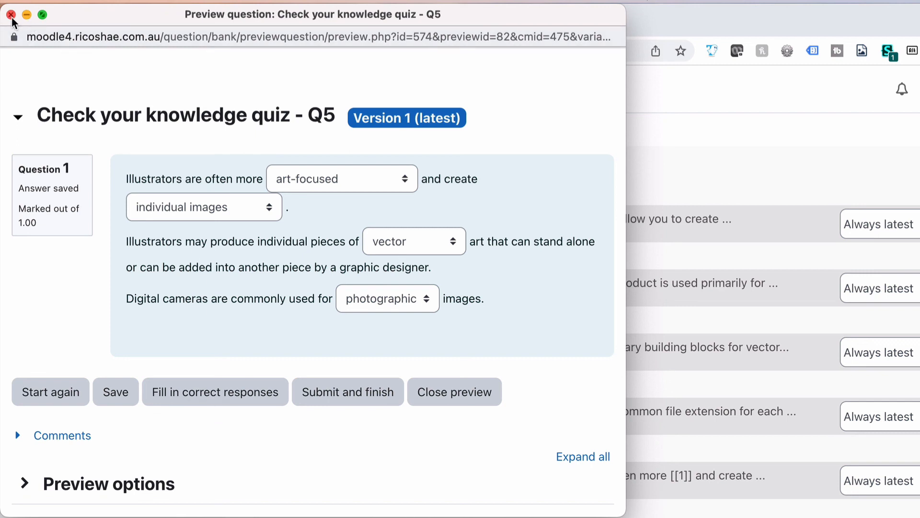